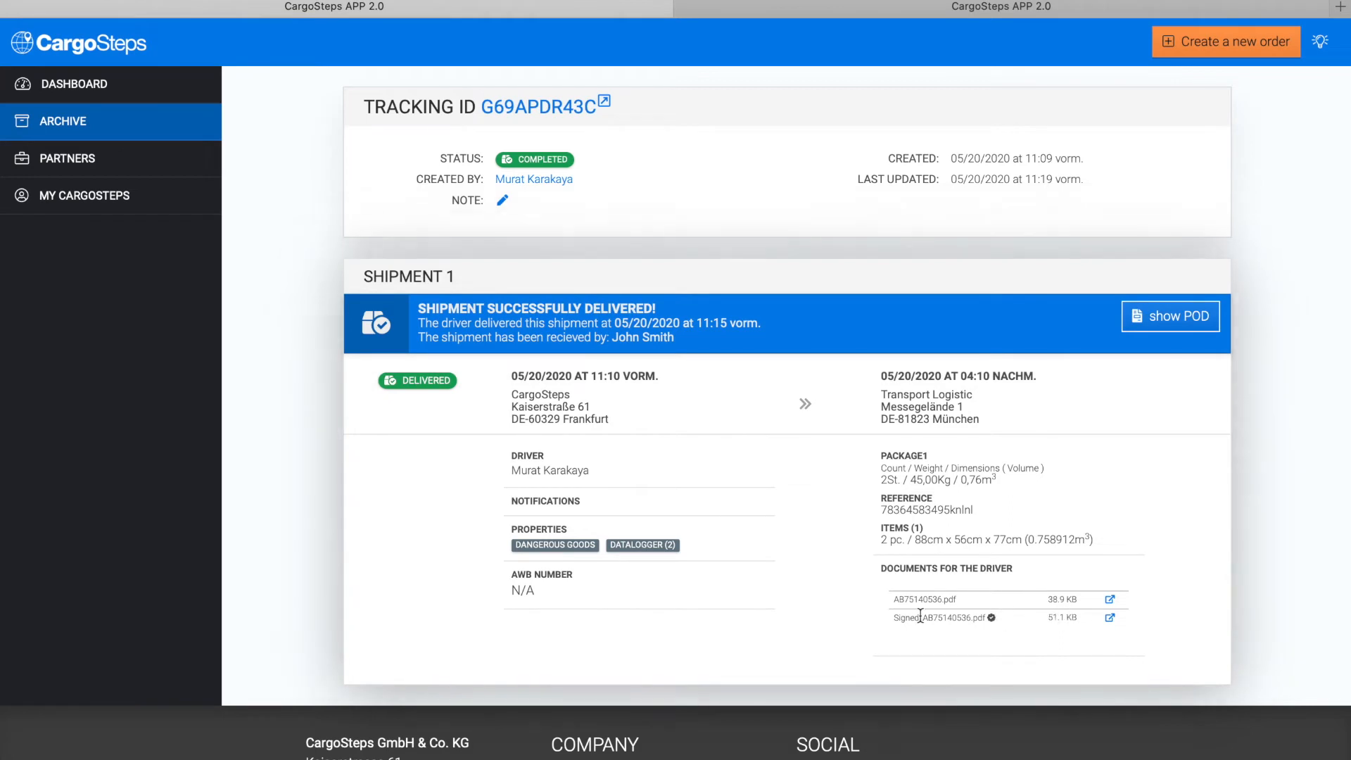
{"action": "mouse_move", "coordinate": [1050, 613]}
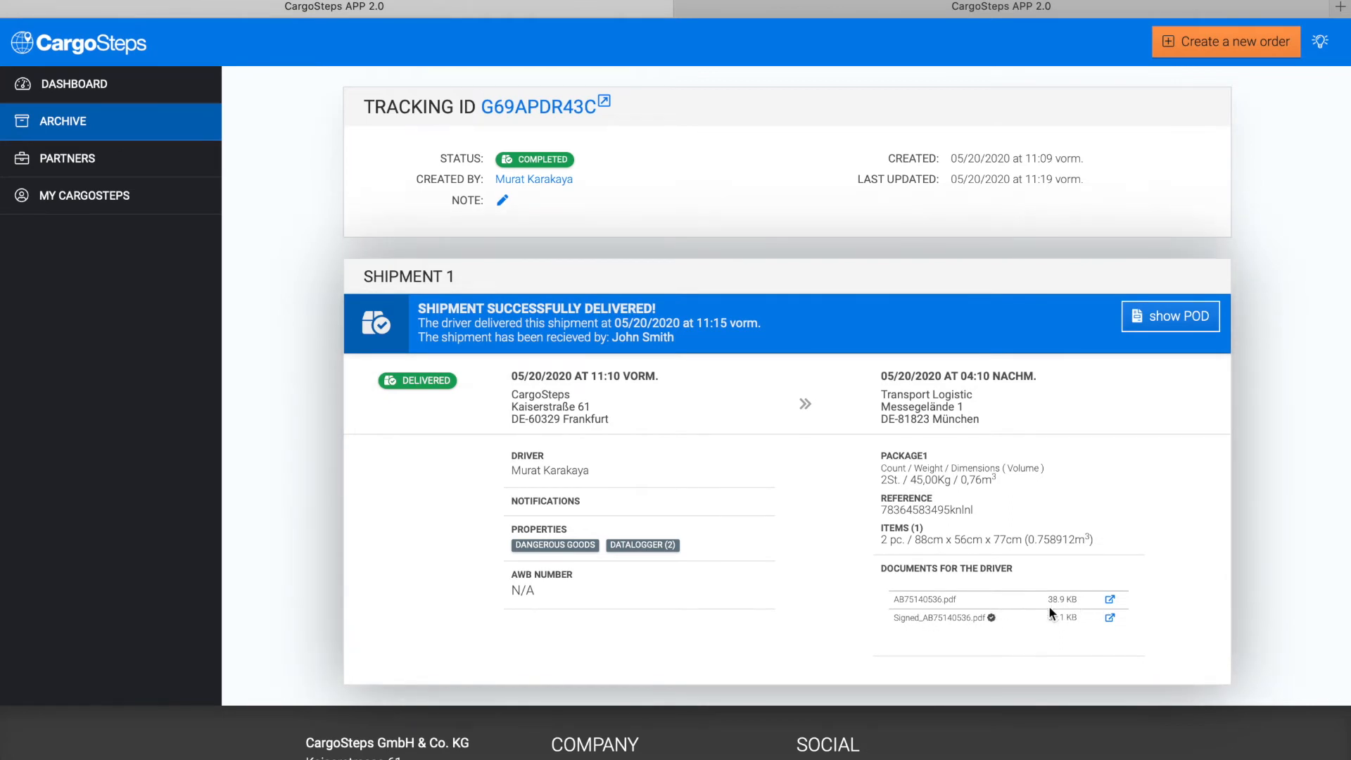
View the signed delivery document Signed_AB75140536.pdf with John Smith's signature
{"action": "left_click", "coordinate": [1111, 600]}
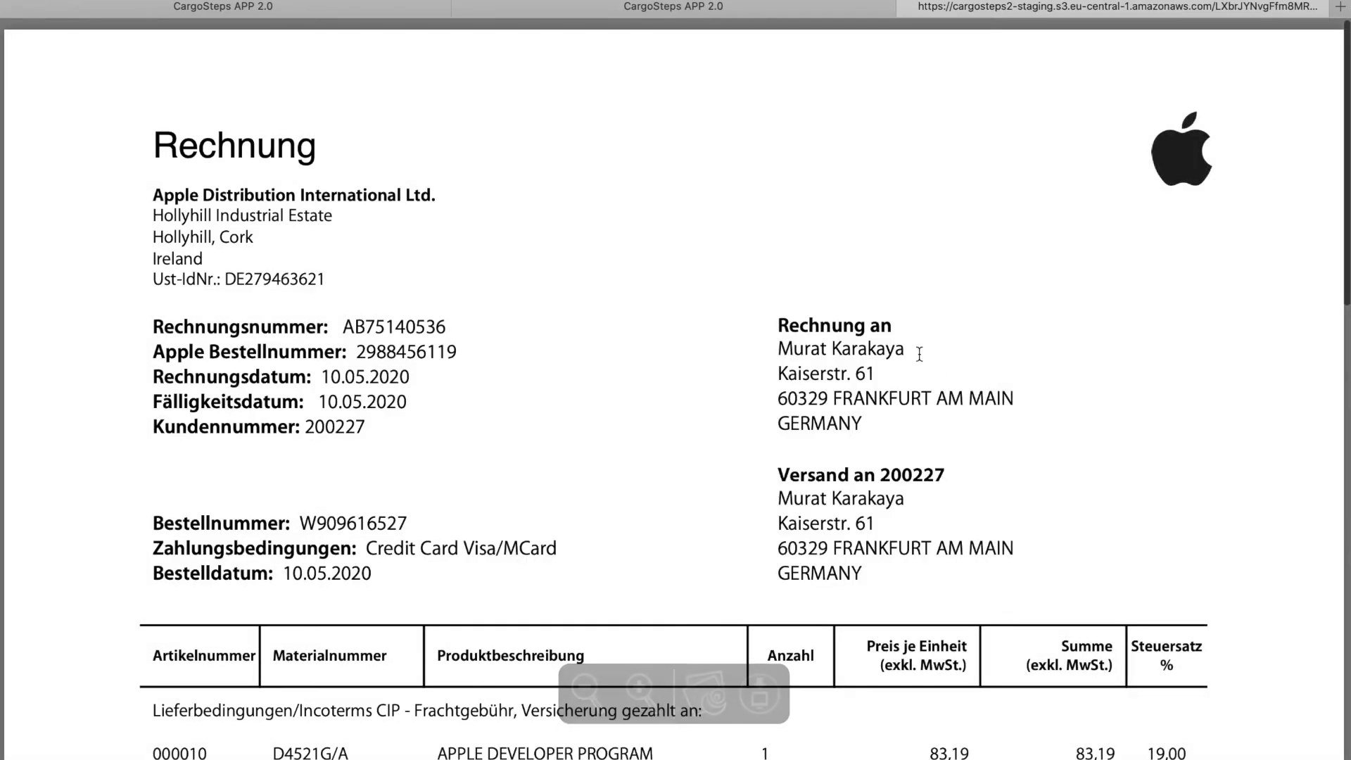
{"action": "scroll", "scroll_direction": "down", "scroll_amount": 3}
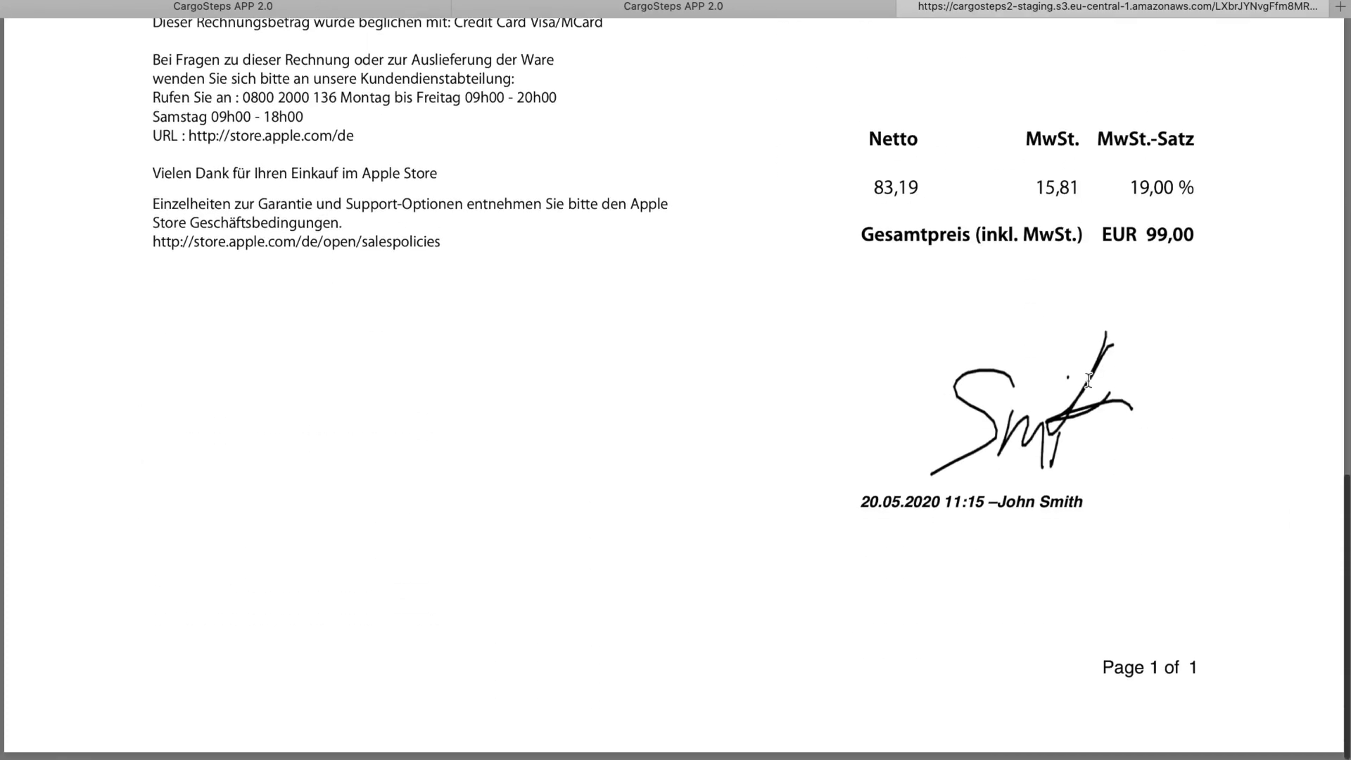
{"action": "mouse_move", "coordinate": [908, 8]}
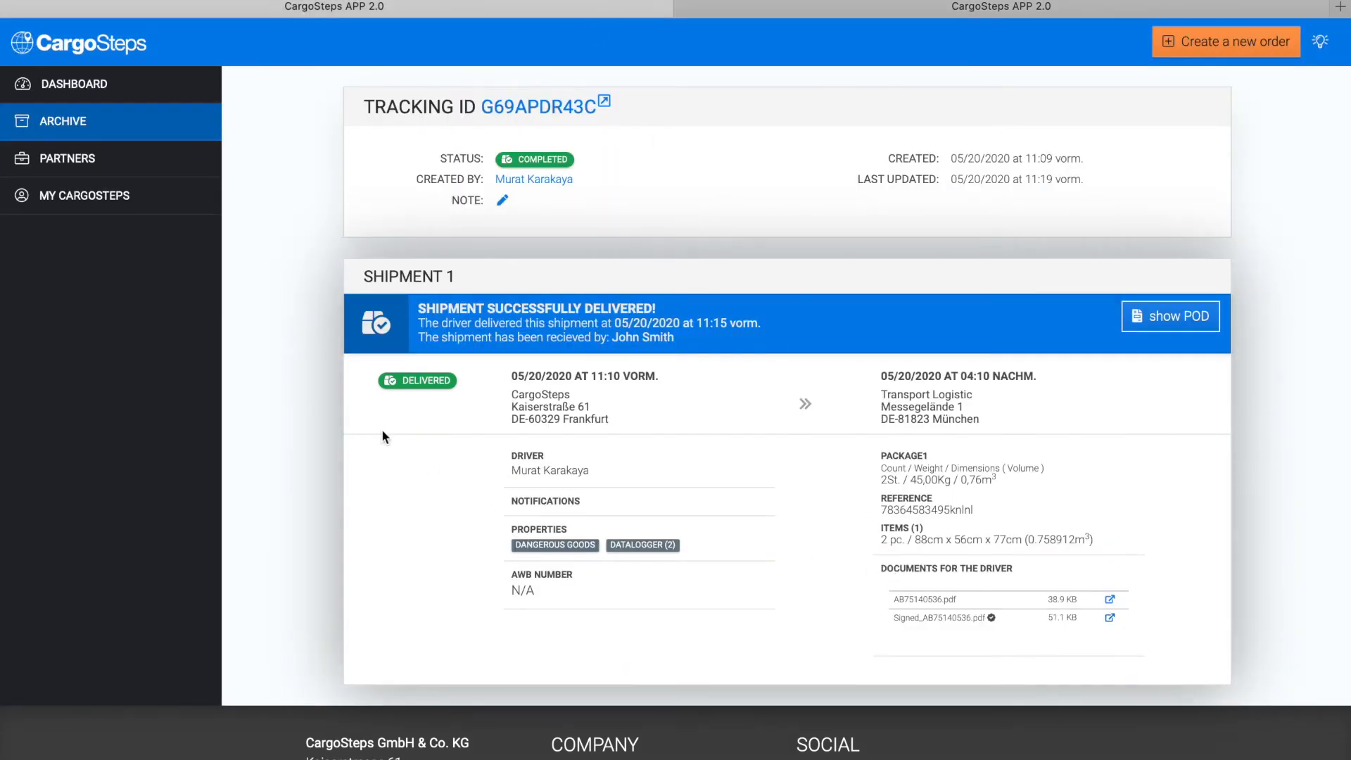
{"action": "mouse_move", "coordinate": [325, 402]}
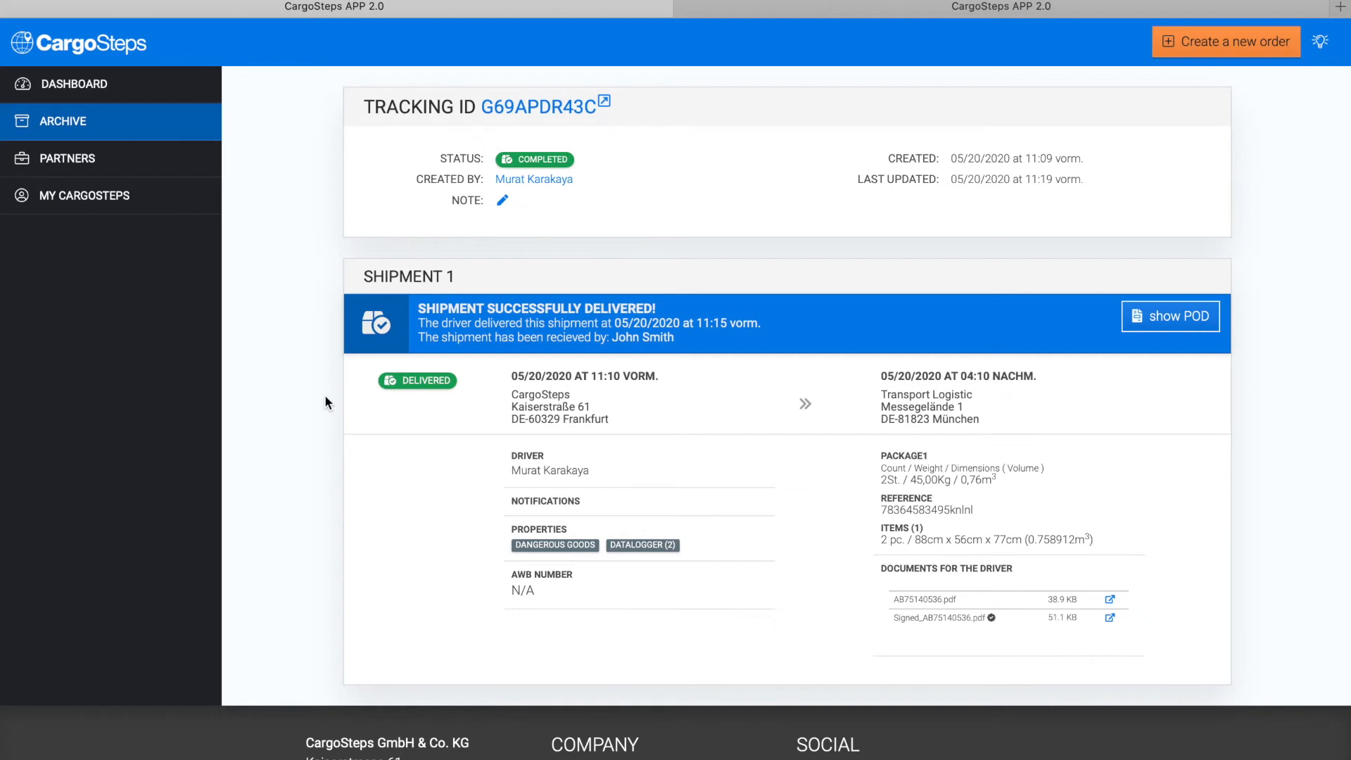
{"action": "mouse_move", "coordinate": [339, 201]}
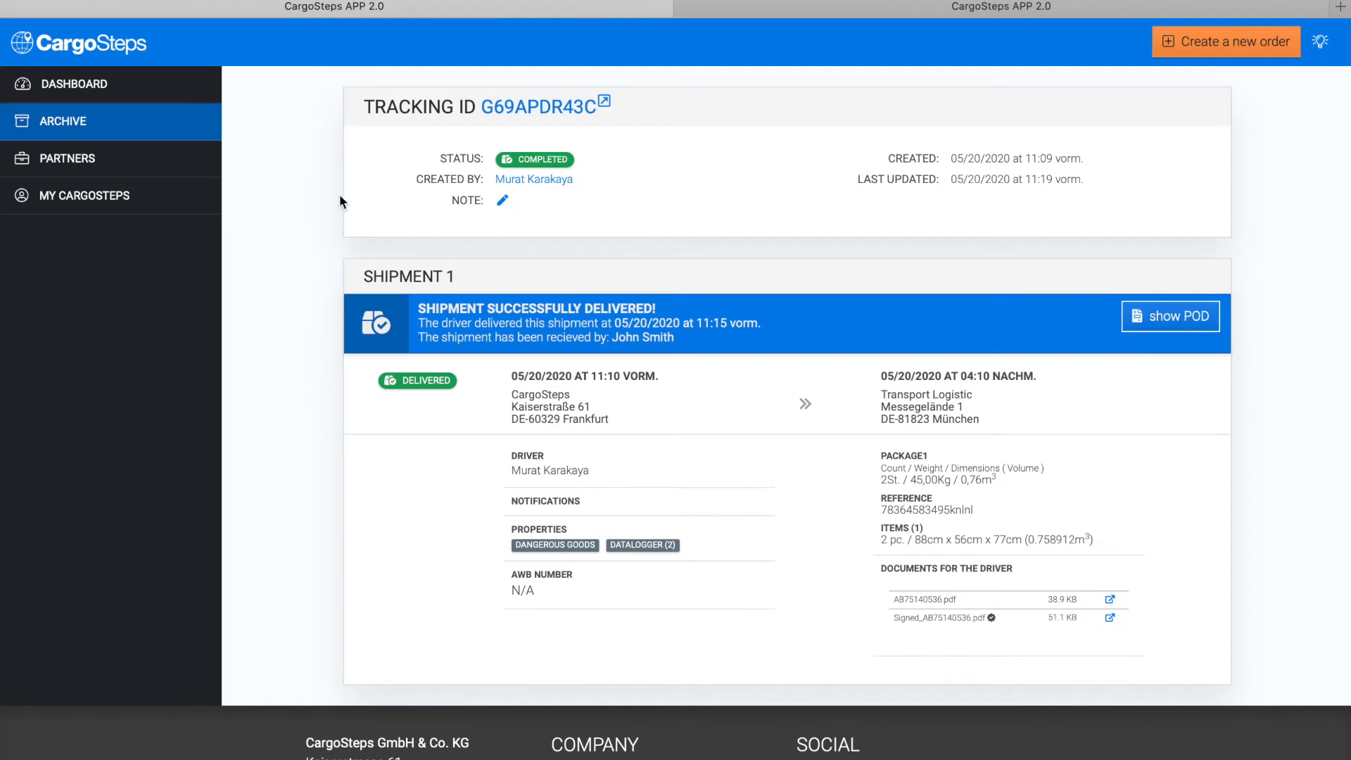
{"action": "mouse_move", "coordinate": [235, 178]}
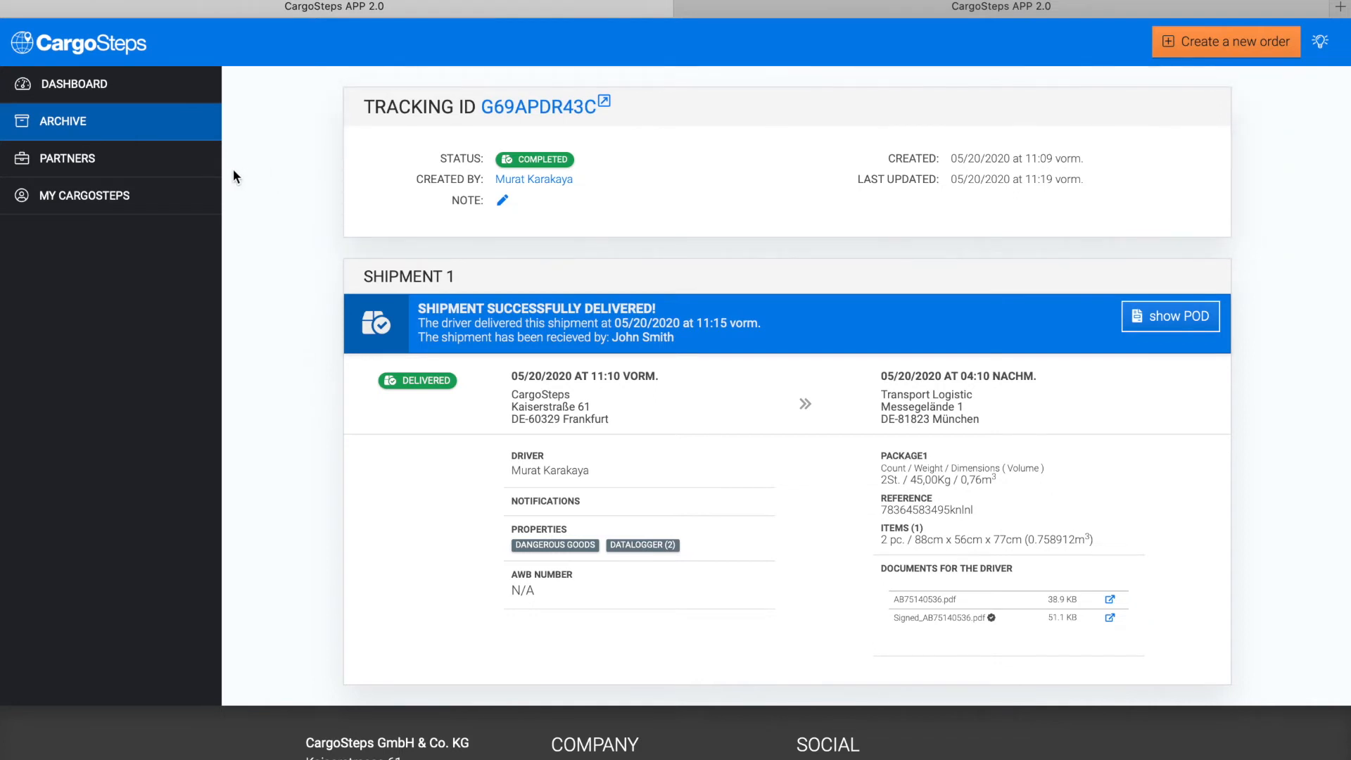
{"action": "mouse_move", "coordinate": [85, 207]}
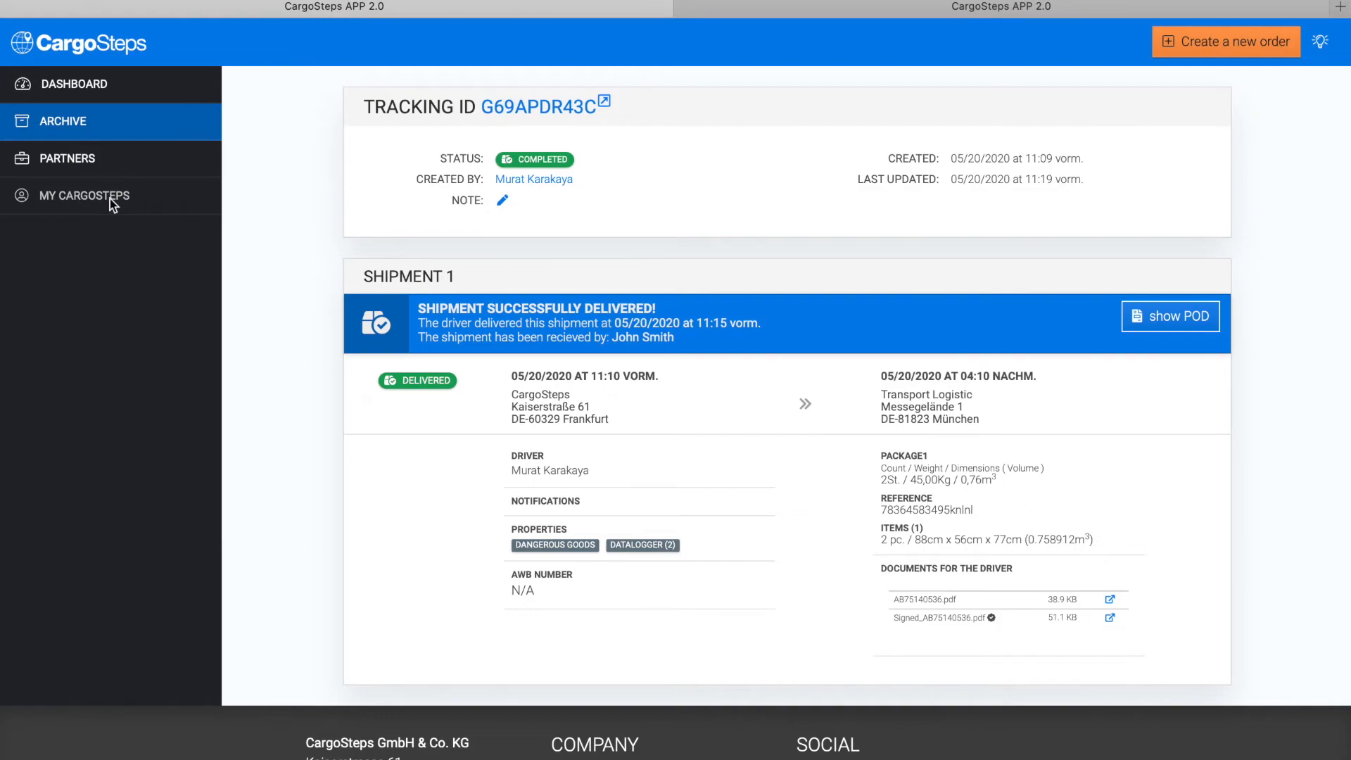
Set the Company Profile brand colour to red (#e92600) and save it
{"action": "left_click", "coordinate": [83, 196]}
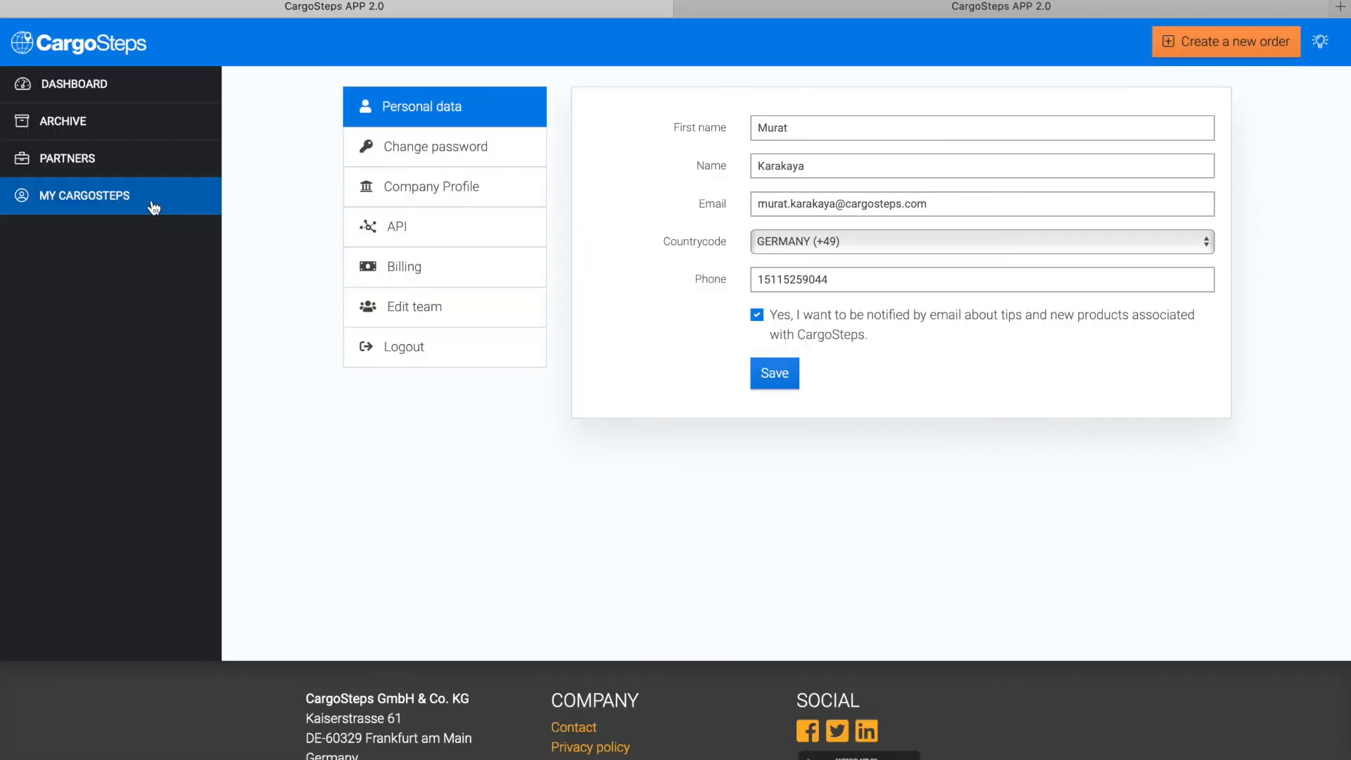
{"action": "mouse_move", "coordinate": [446, 186]}
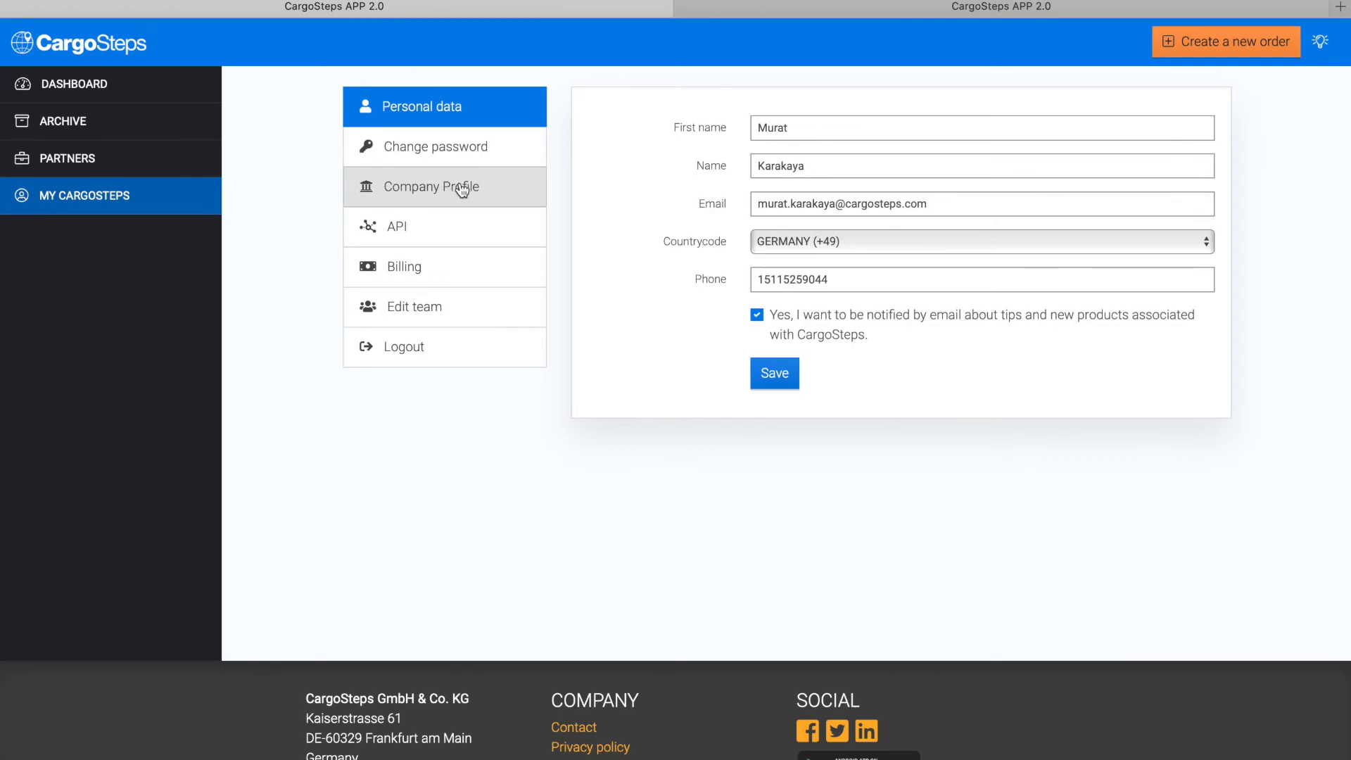
{"action": "left_click", "coordinate": [445, 186]}
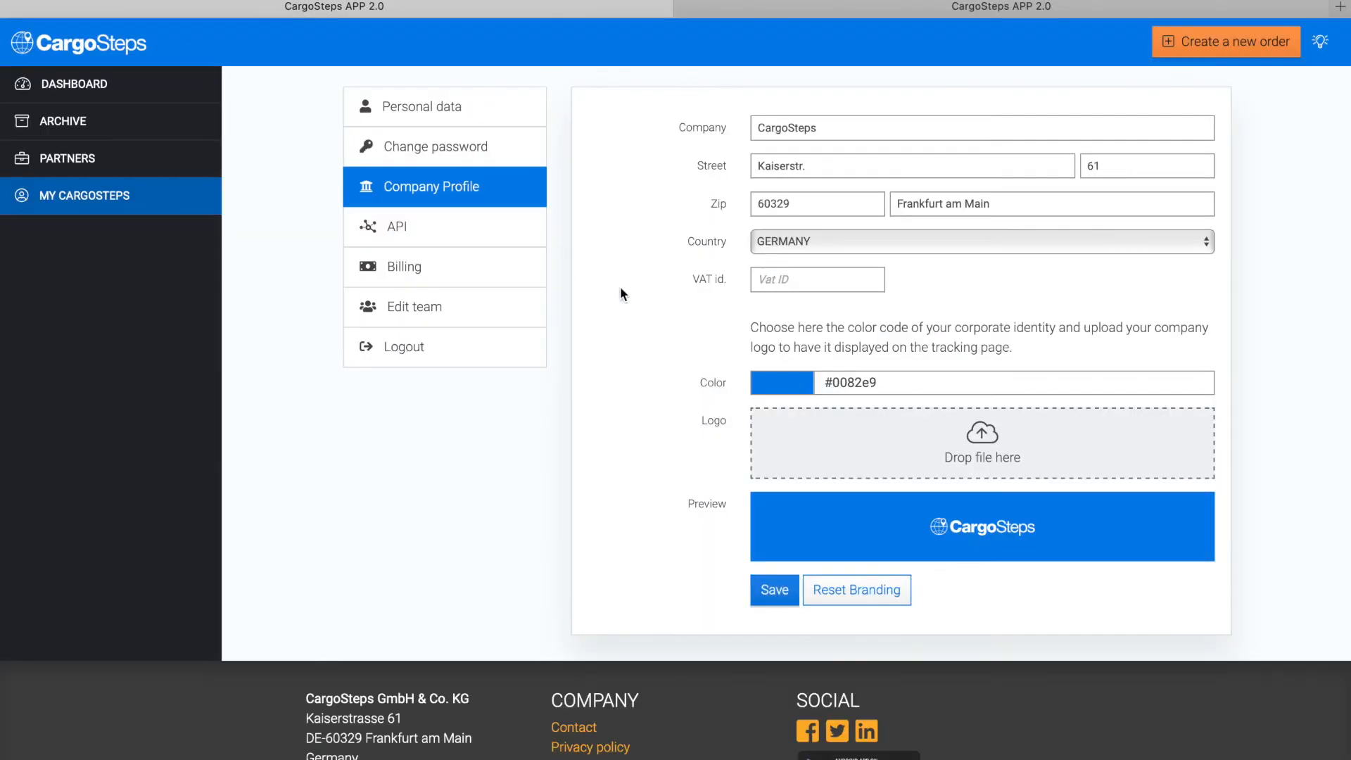
{"action": "left_click", "coordinate": [781, 383]}
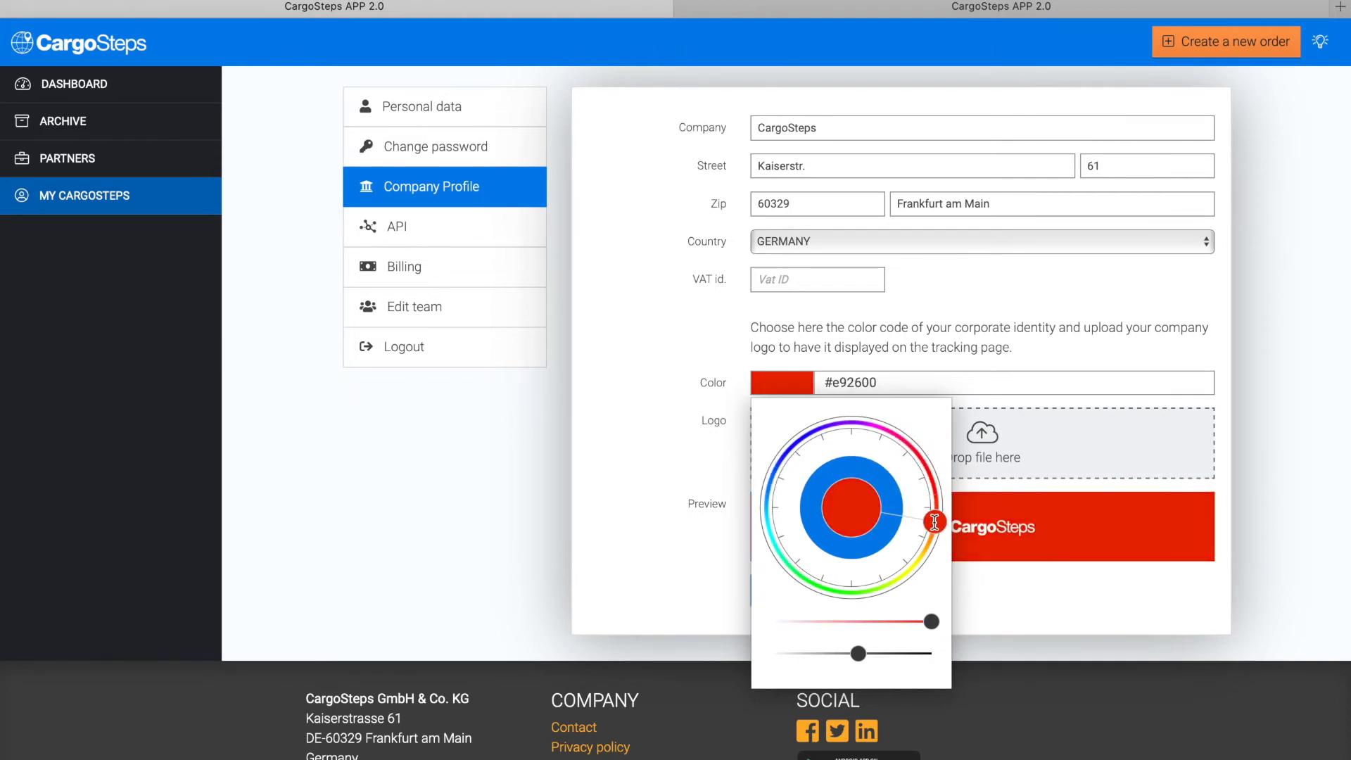
{"action": "left_click", "coordinate": [1115, 497]}
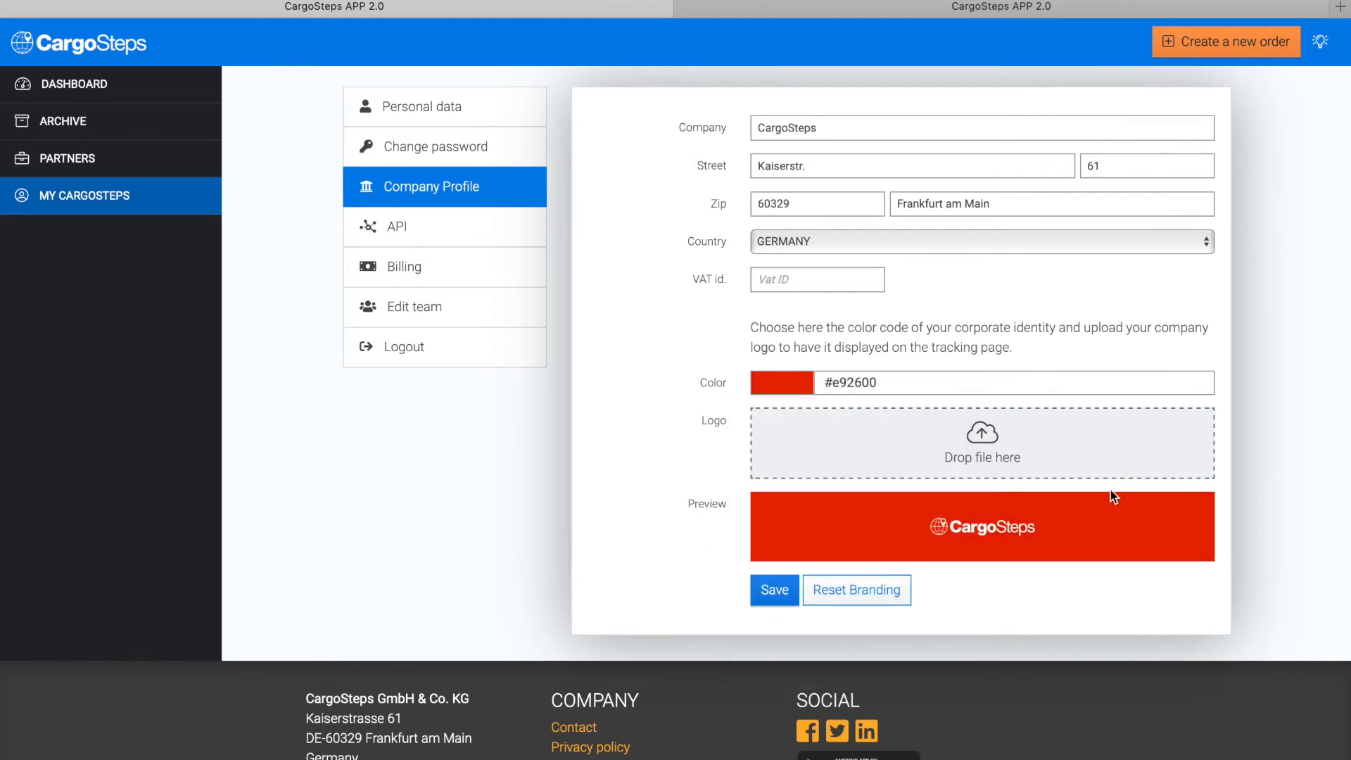
{"action": "mouse_move", "coordinate": [974, 439]}
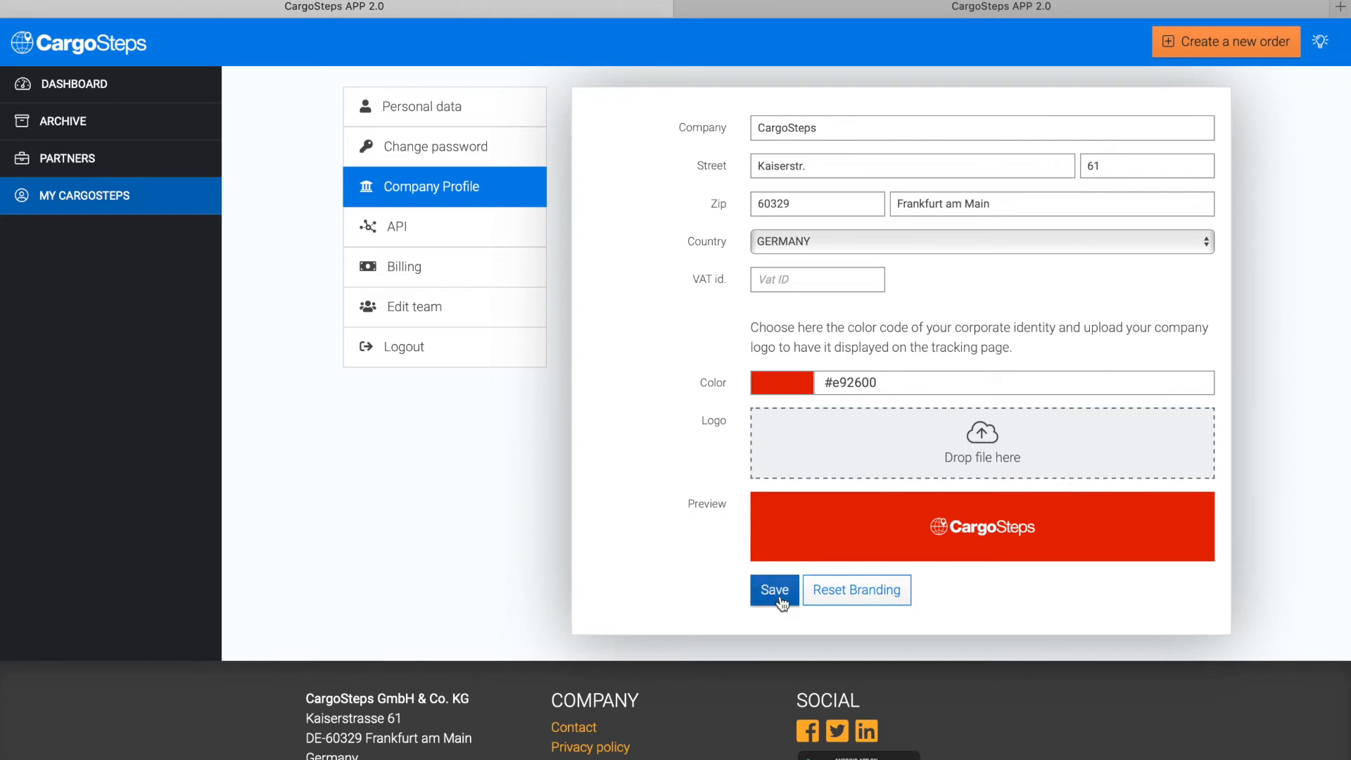
{"action": "left_click", "coordinate": [772, 590]}
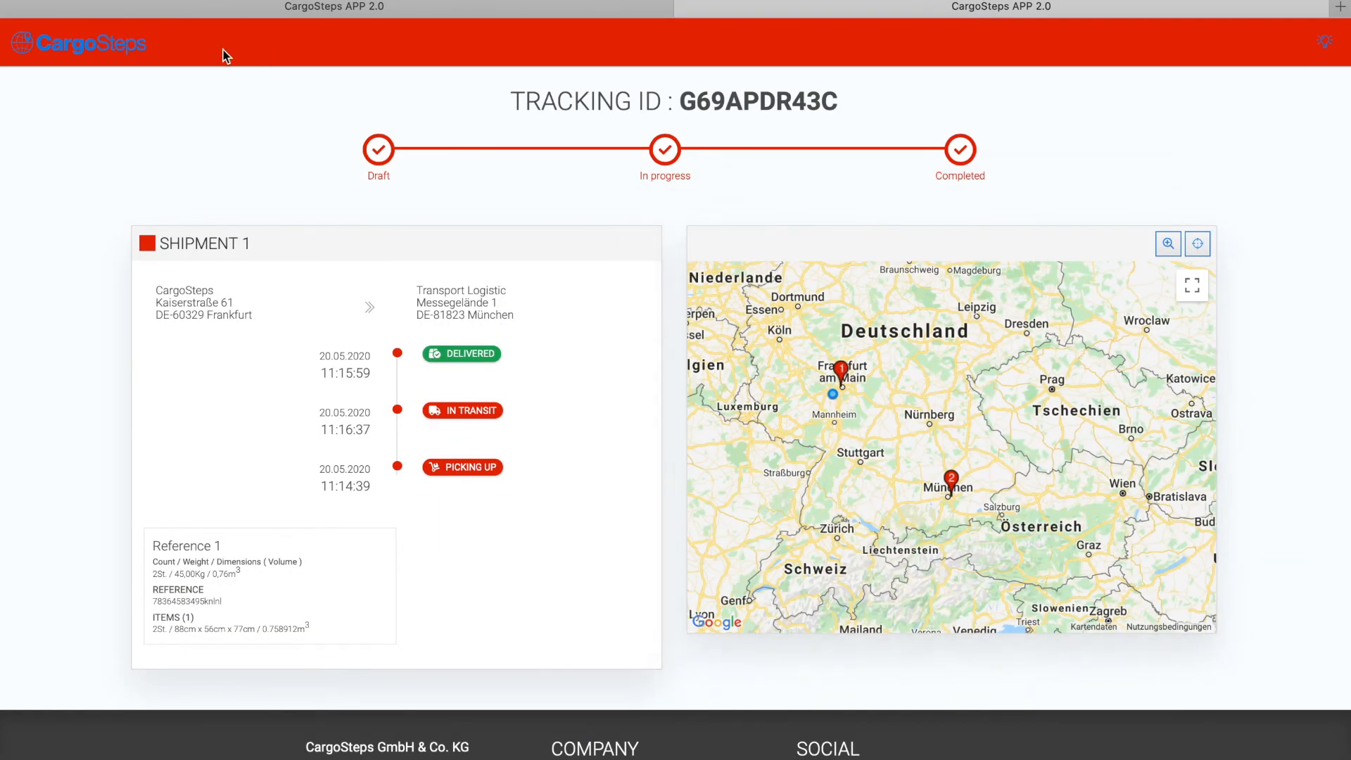
{"action": "mouse_move", "coordinate": [157, 79]}
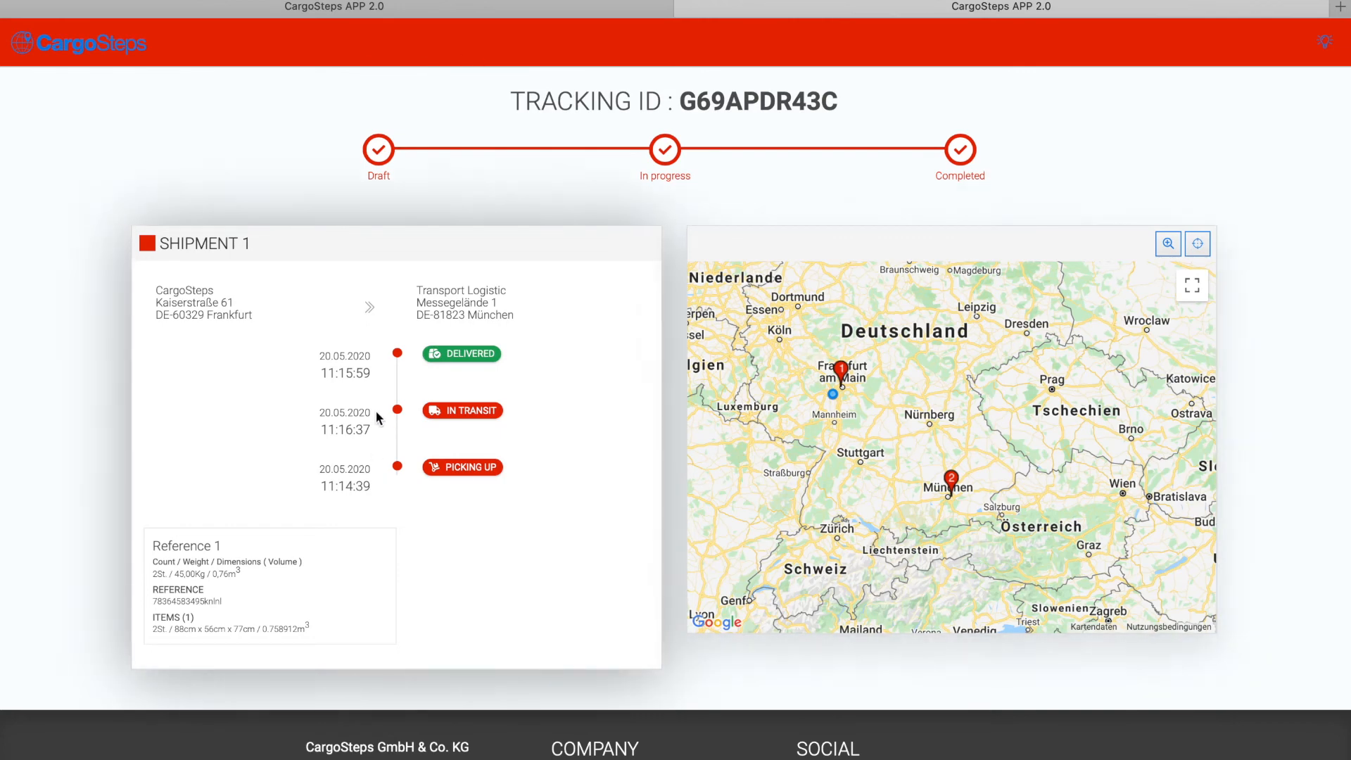
{"action": "mouse_move", "coordinate": [188, 262]}
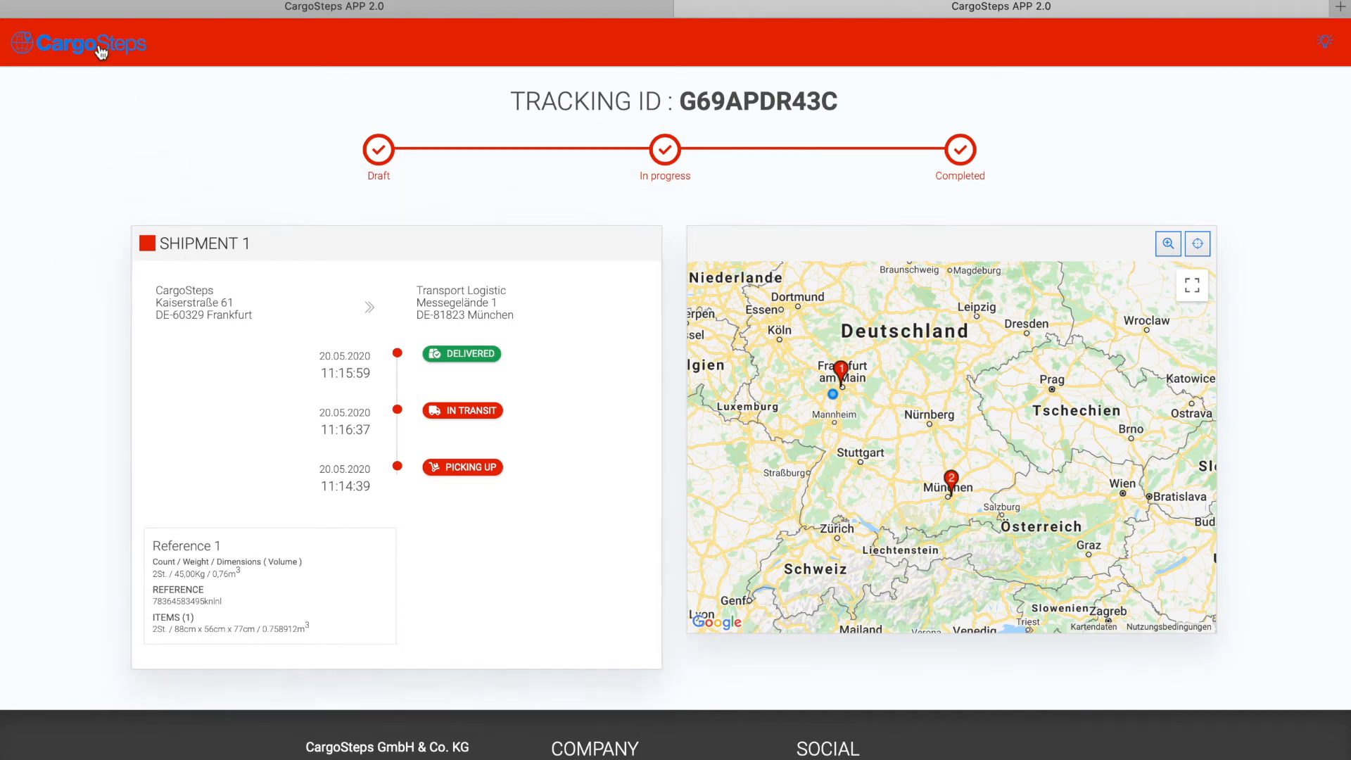
{"action": "mouse_move", "coordinate": [308, 154]}
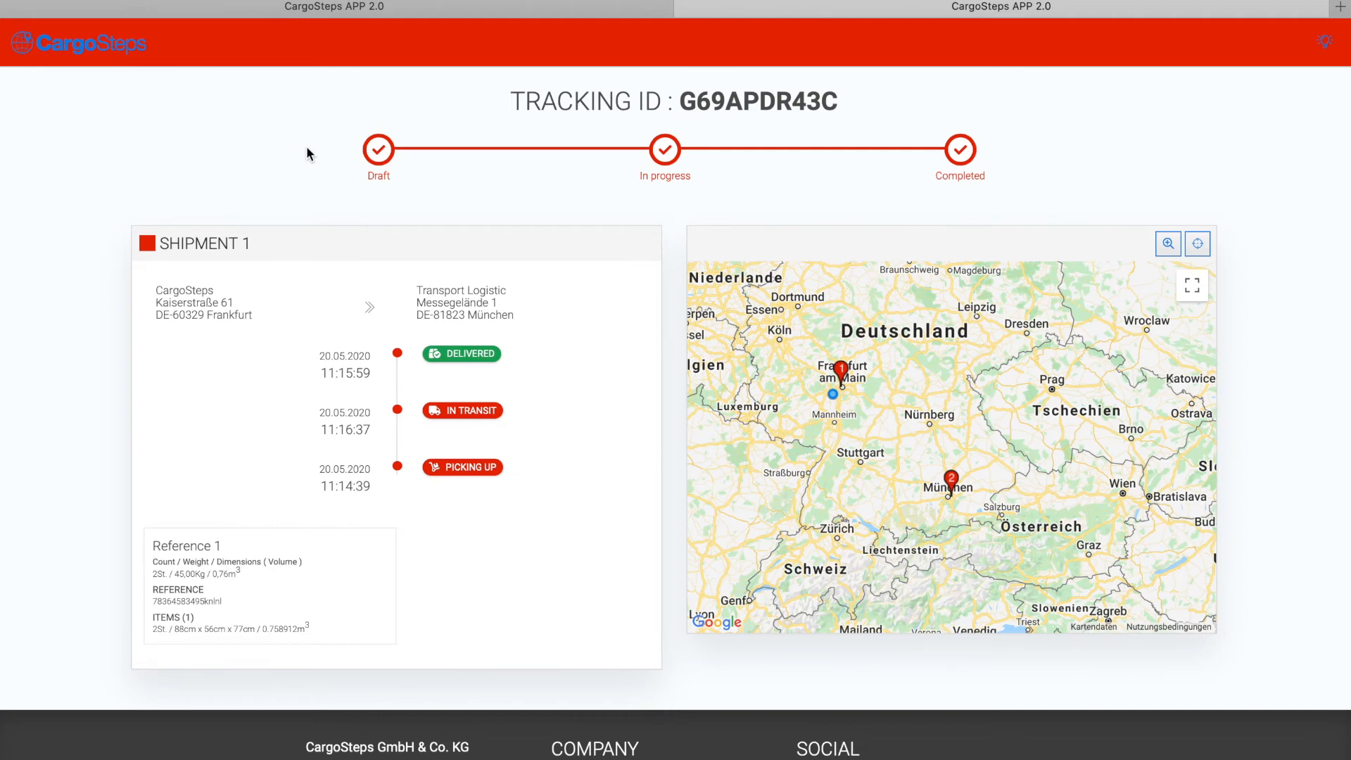
{"action": "mouse_move", "coordinate": [114, 72]}
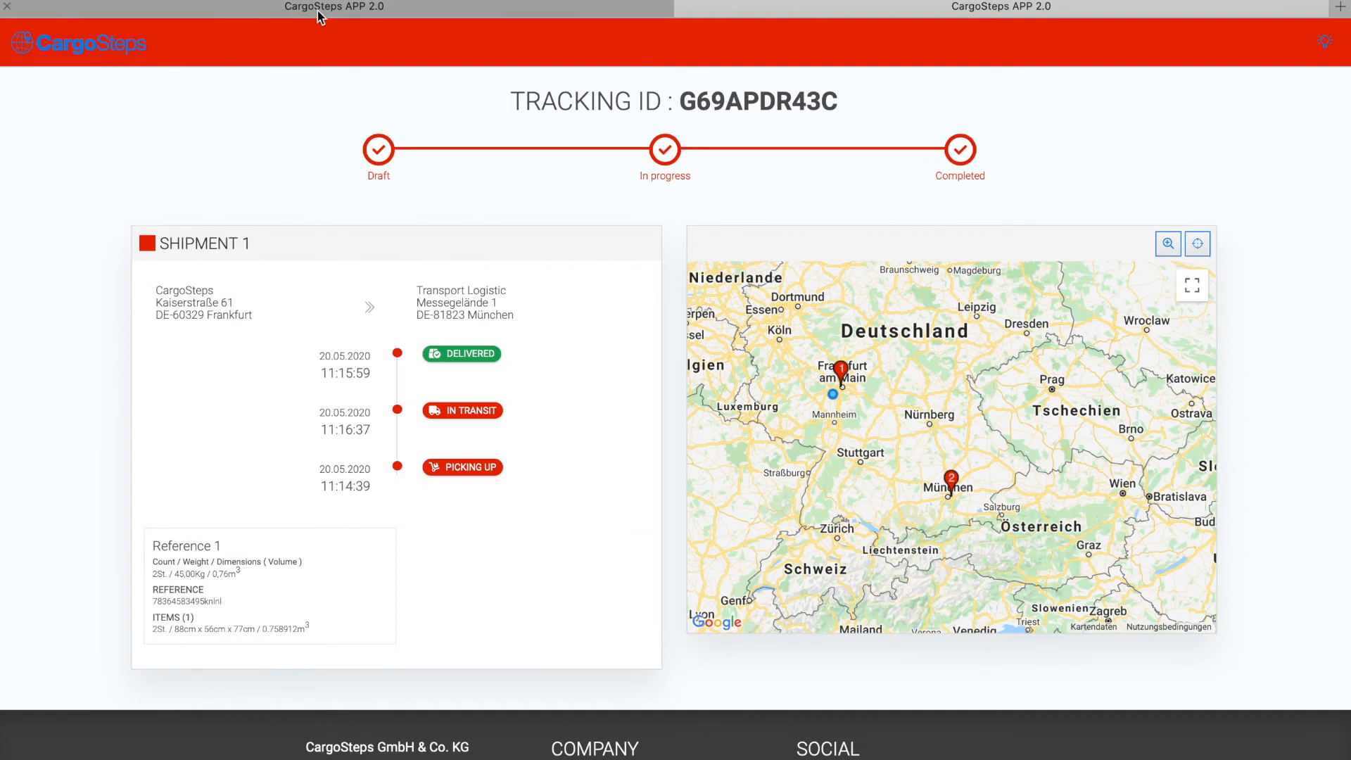
{"action": "mouse_move", "coordinate": [335, 7]}
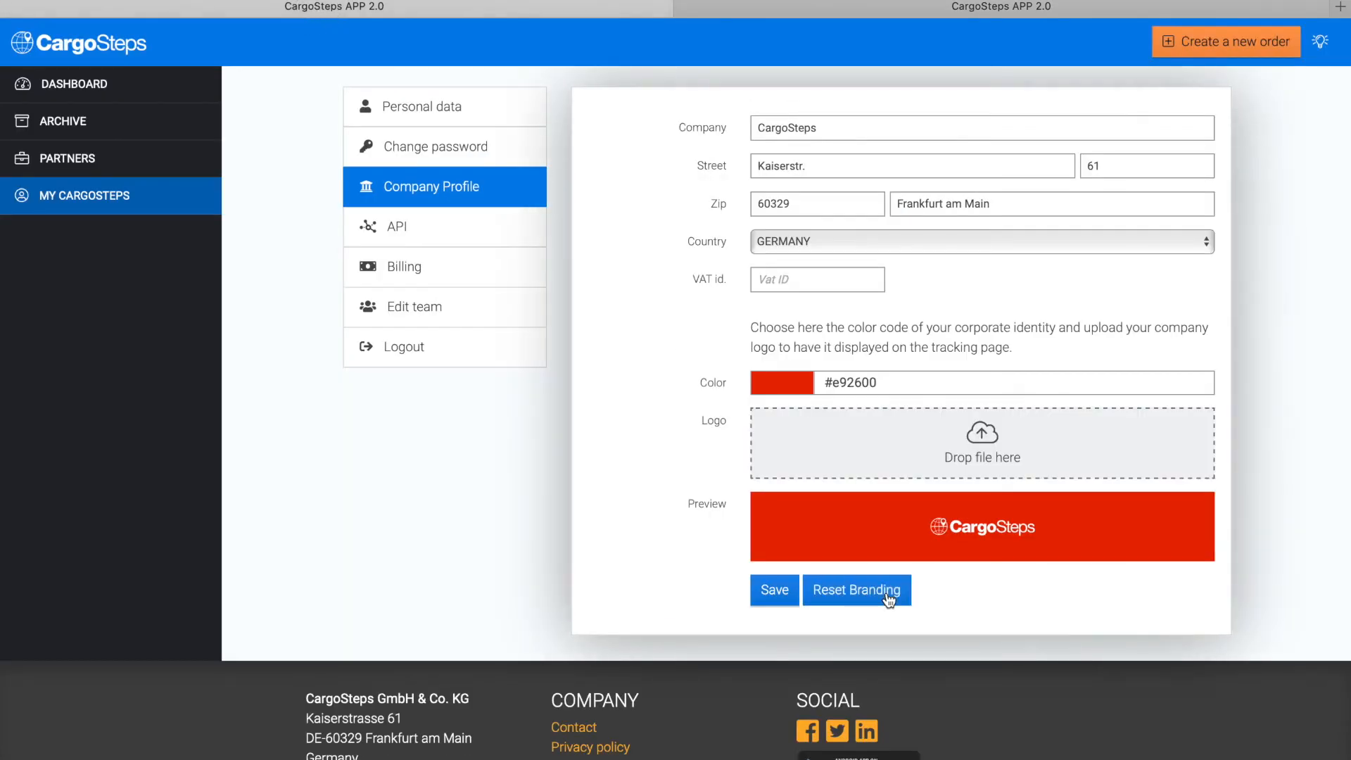
Reset the branding to the default blue #0082e9 and save the profile
{"action": "left_click", "coordinate": [855, 589]}
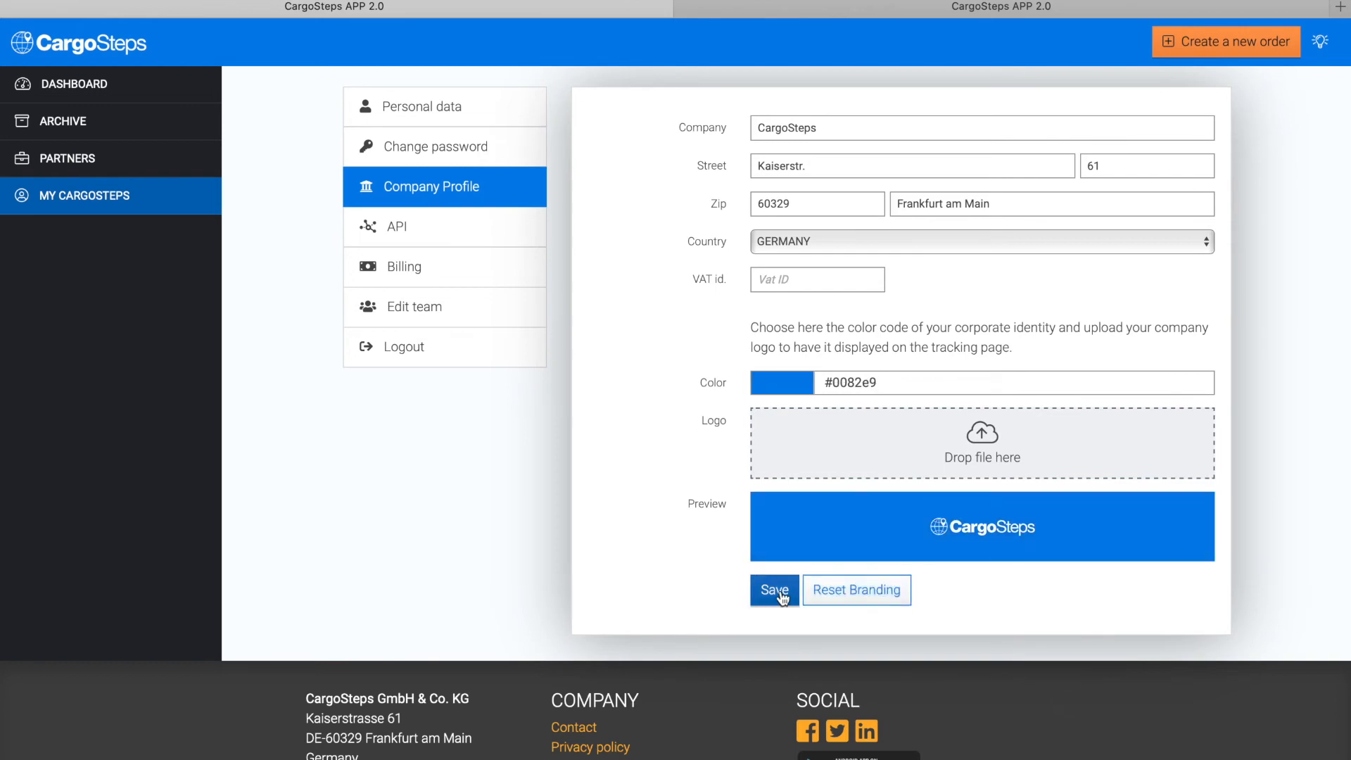
{"action": "left_click", "coordinate": [773, 589]}
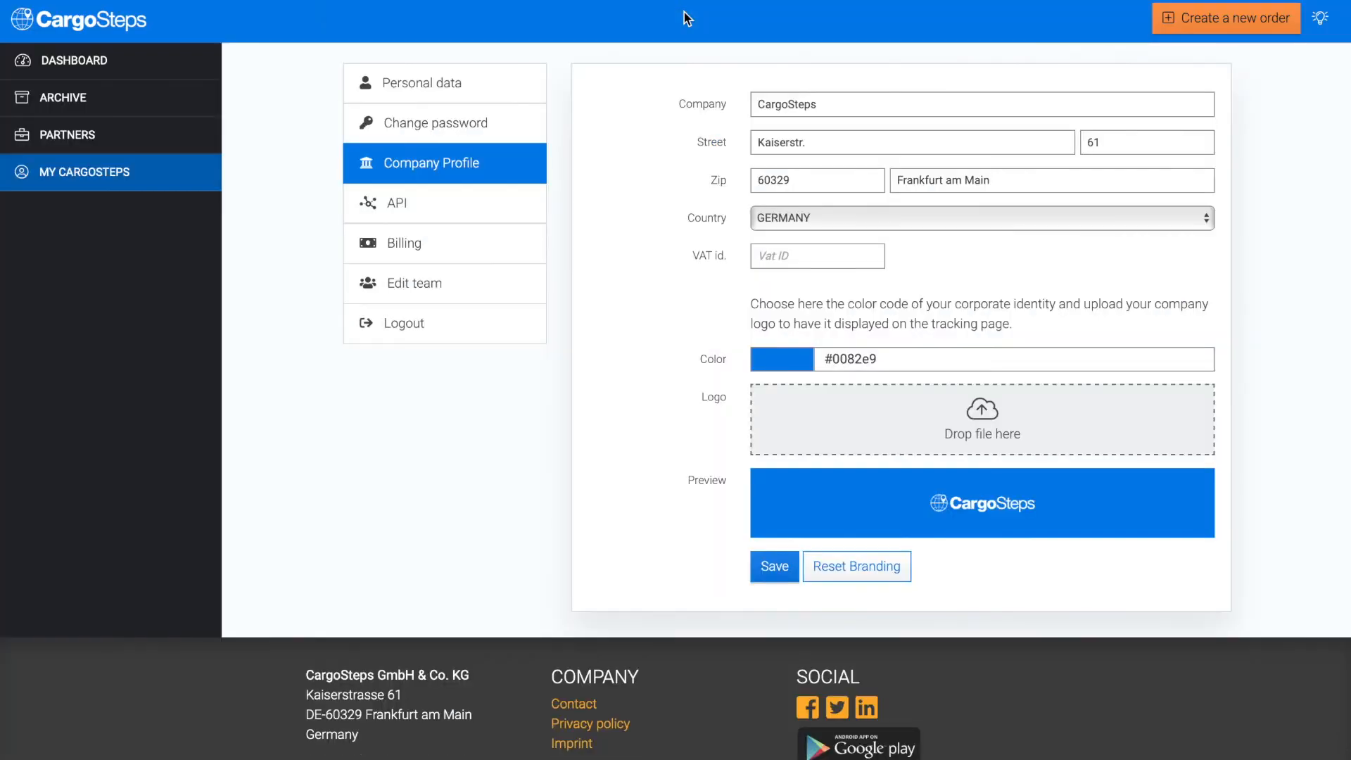
{"action": "mouse_move", "coordinate": [651, 372]}
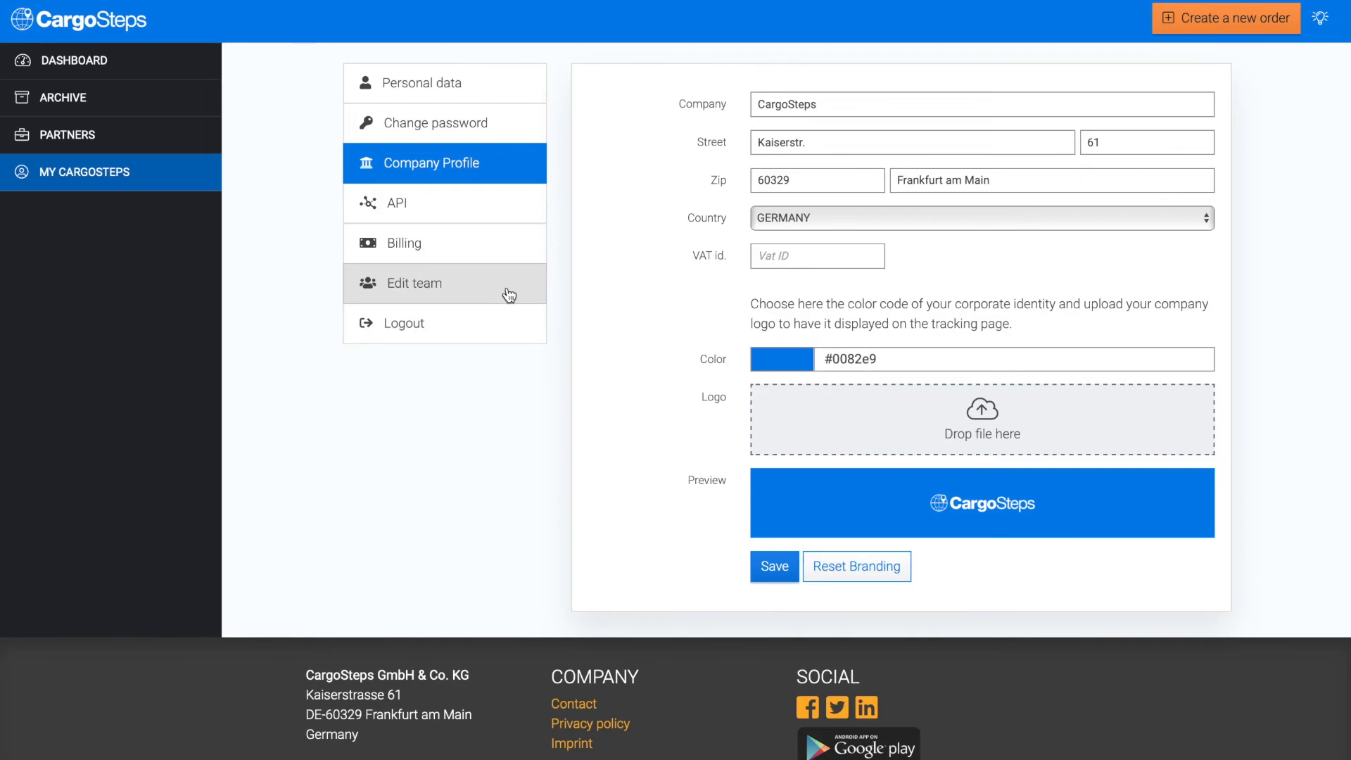
Start adding a new team user and show the role choices, Account Manager and Driver
{"action": "left_click", "coordinate": [425, 282]}
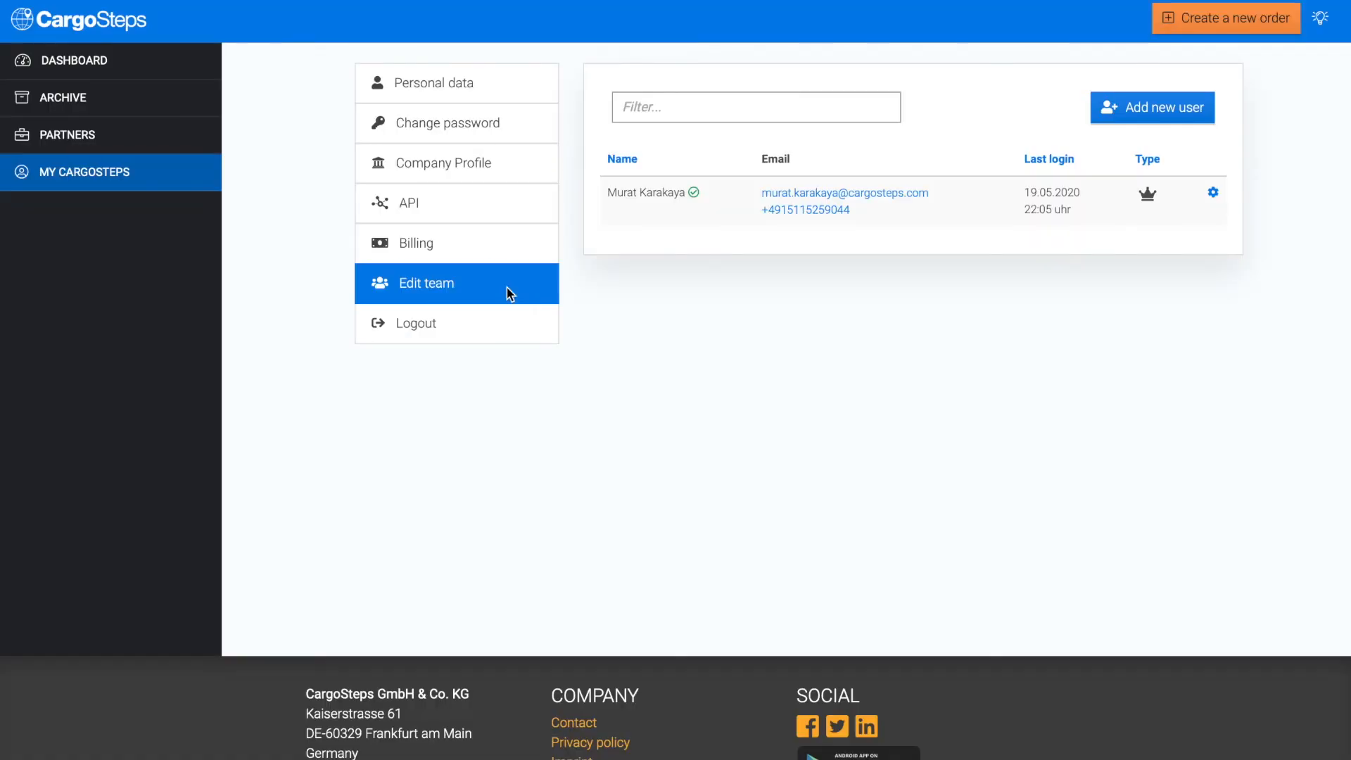
{"action": "left_click", "coordinate": [1152, 106]}
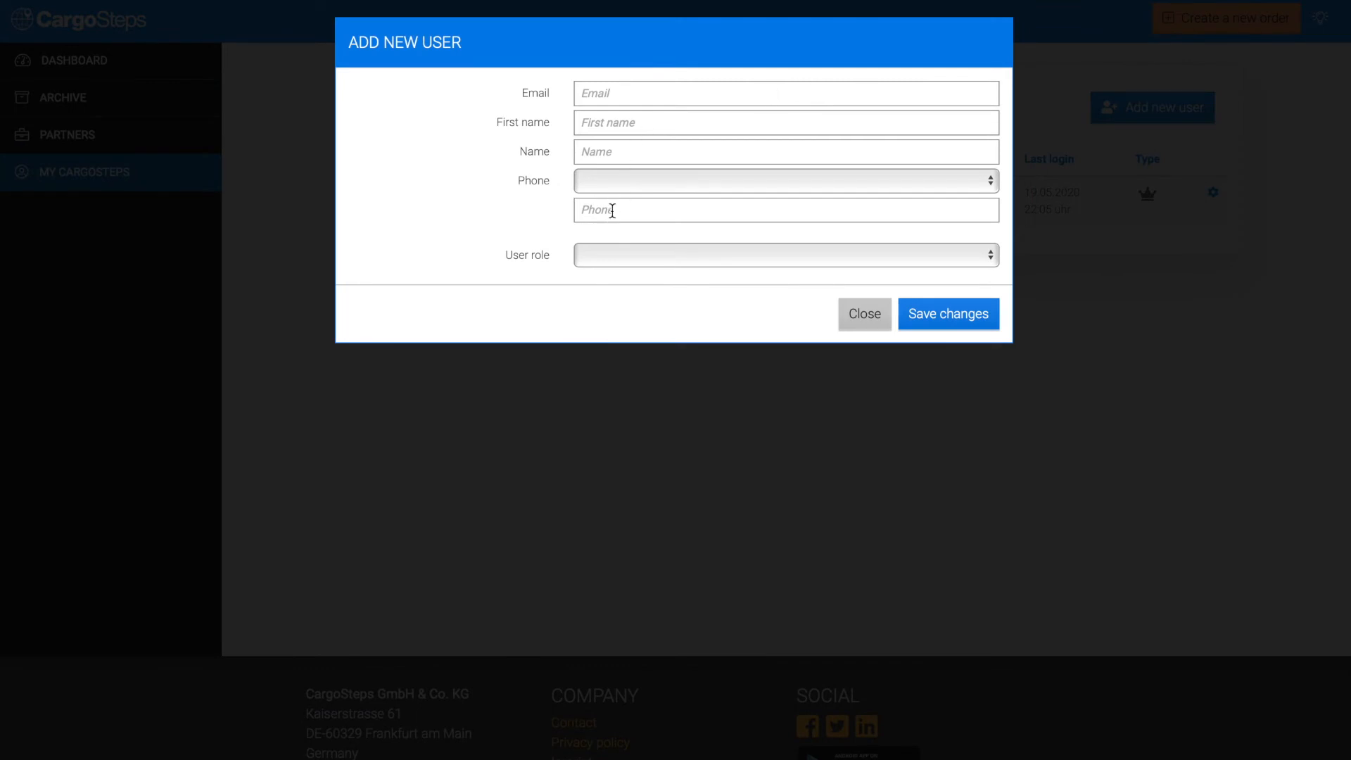
{"action": "mouse_move", "coordinate": [593, 264]}
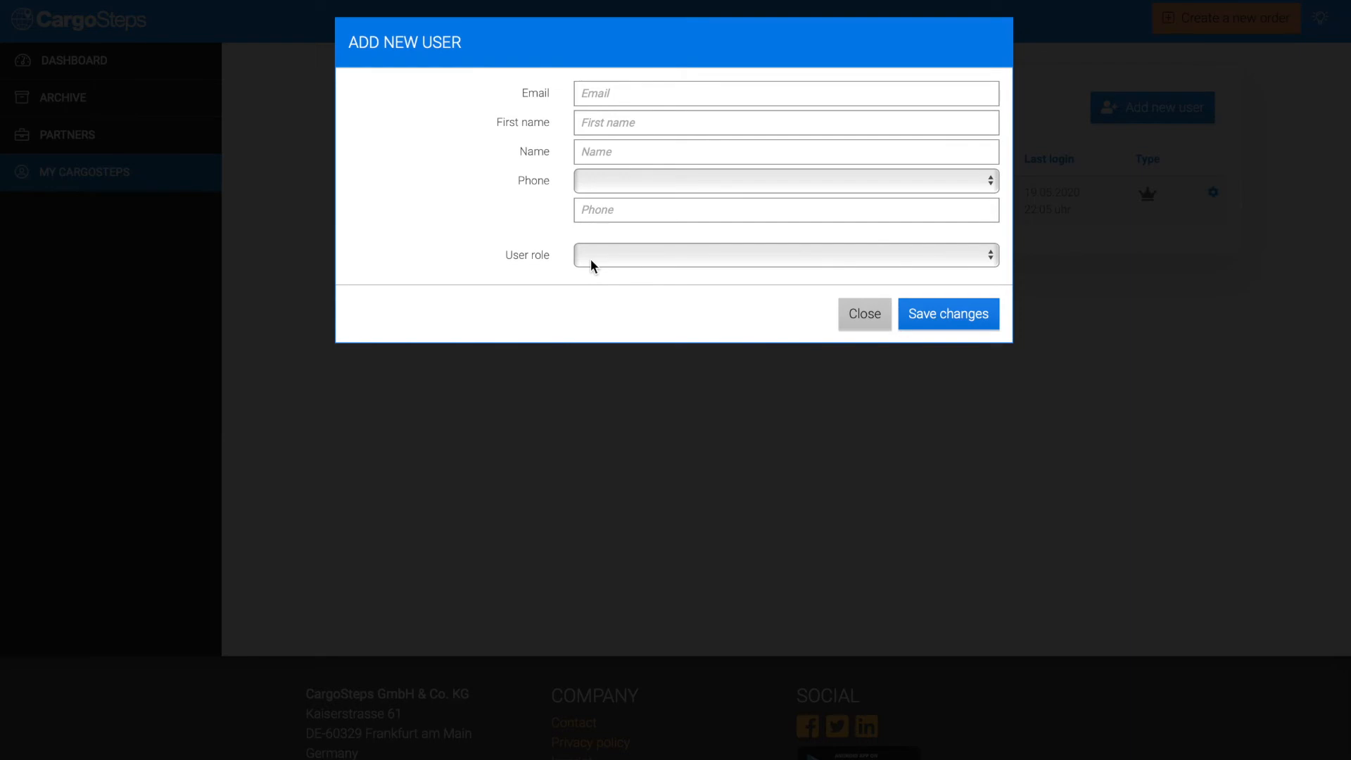
{"action": "left_click", "coordinate": [783, 254]}
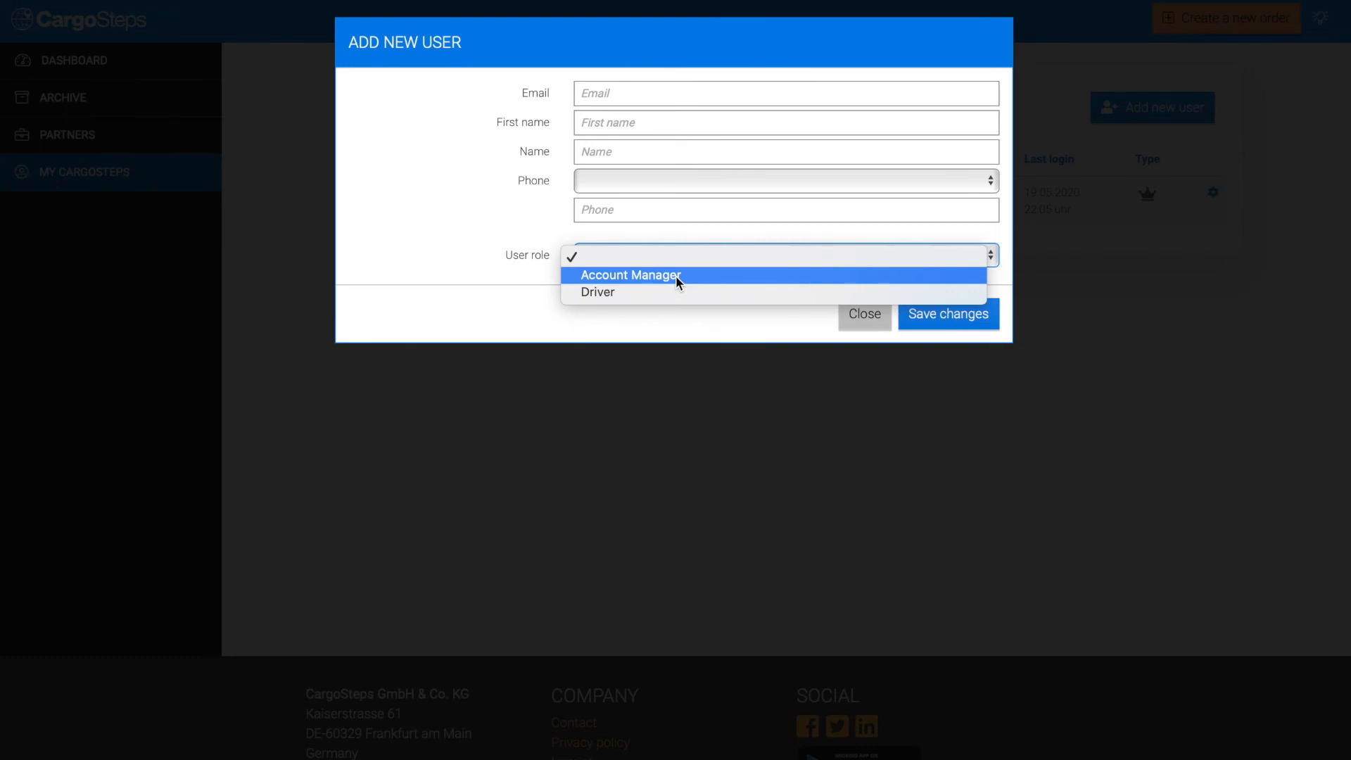
{"action": "mouse_move", "coordinate": [674, 292]}
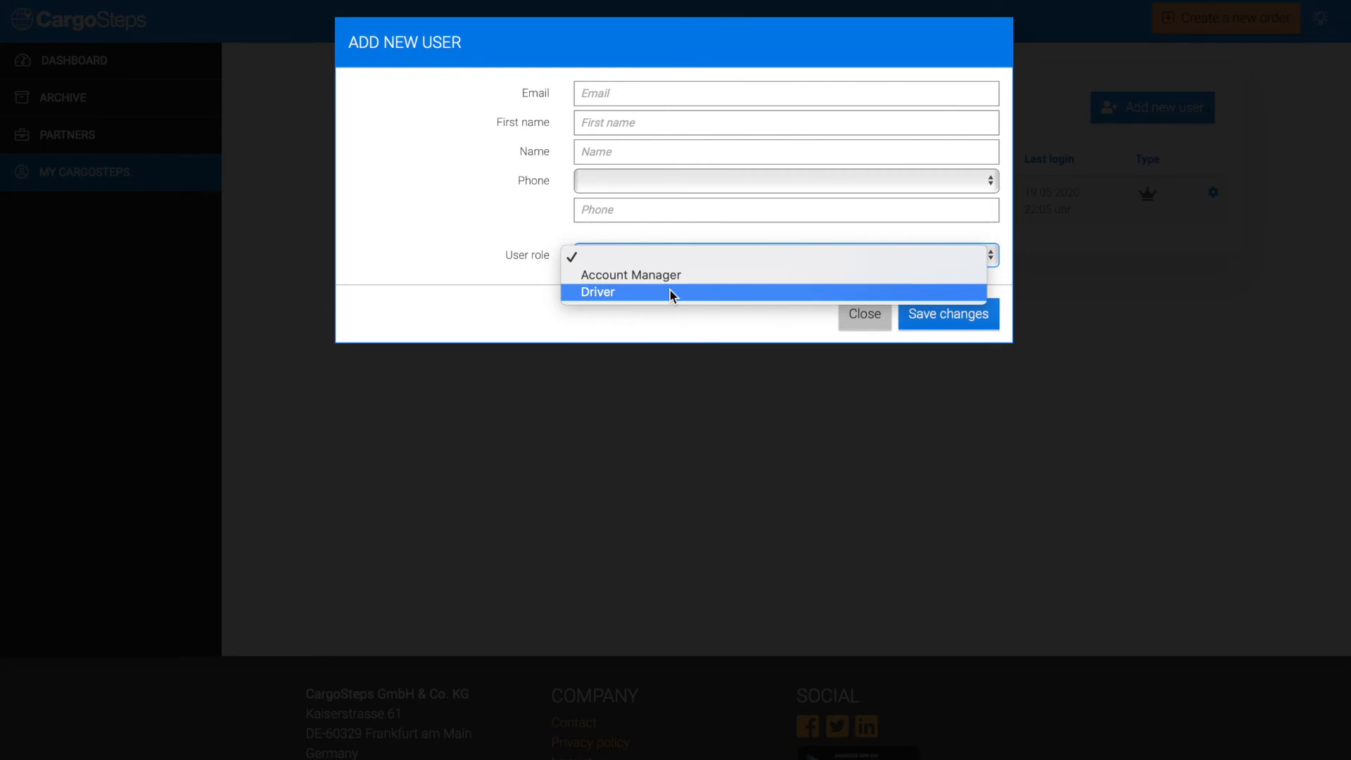
{"action": "mouse_move", "coordinate": [865, 329]}
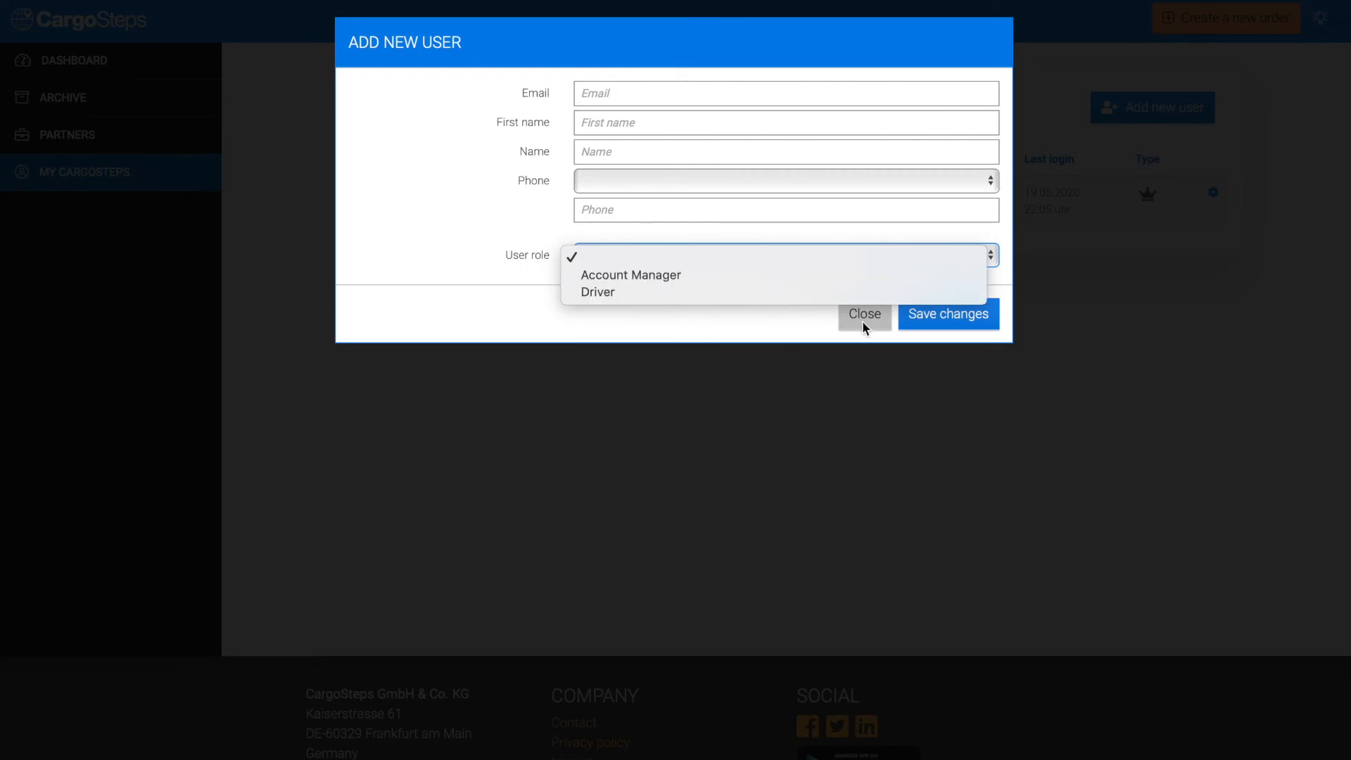
{"action": "left_click", "coordinate": [864, 314]}
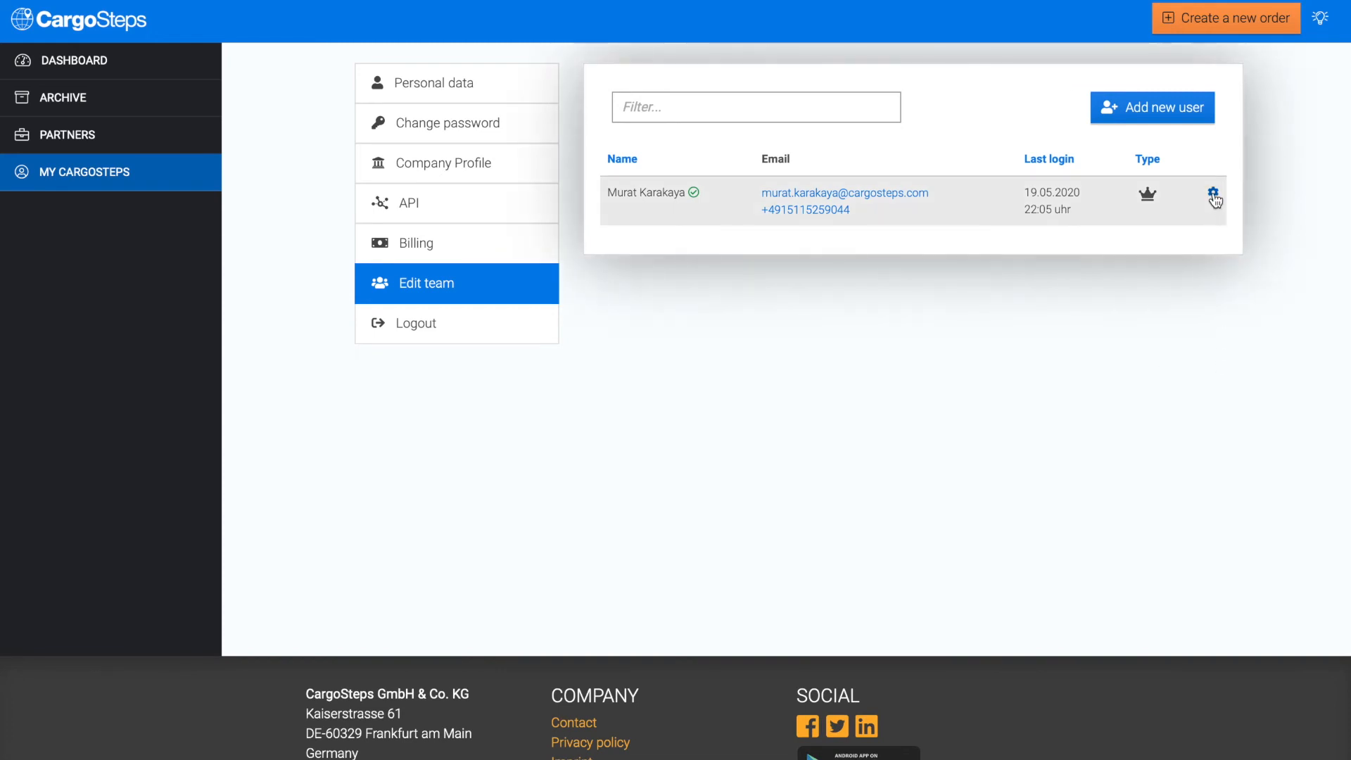
{"action": "mouse_move", "coordinate": [1218, 204]}
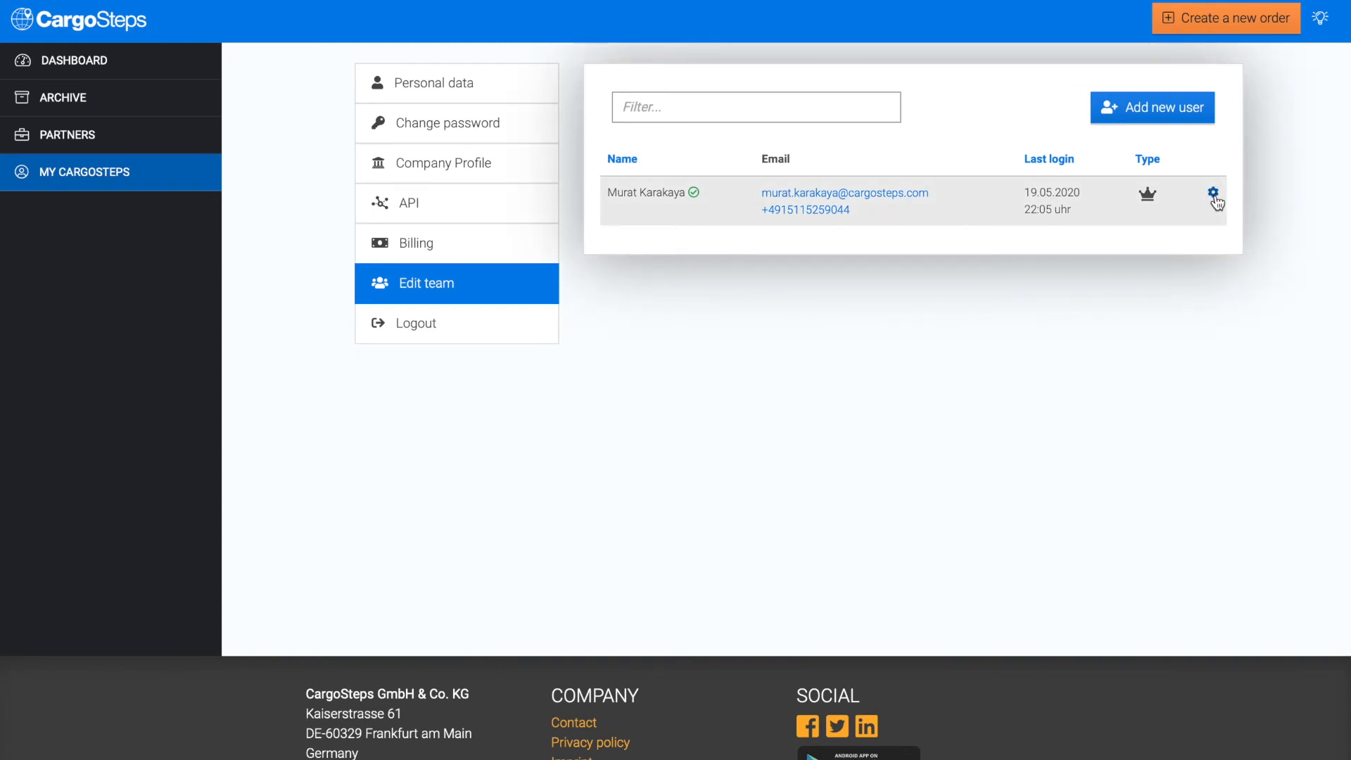
{"action": "mouse_move", "coordinate": [1224, 314]}
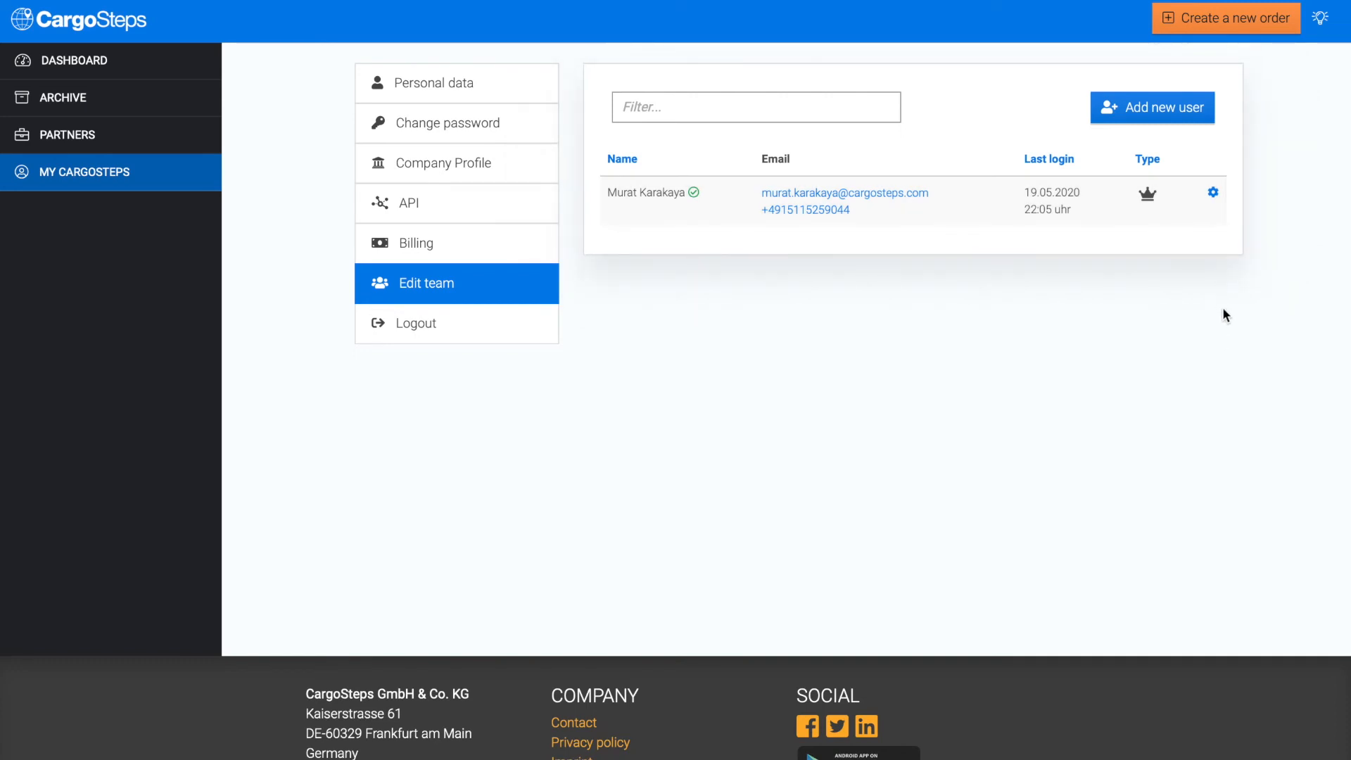
{"action": "mouse_move", "coordinate": [888, 336]}
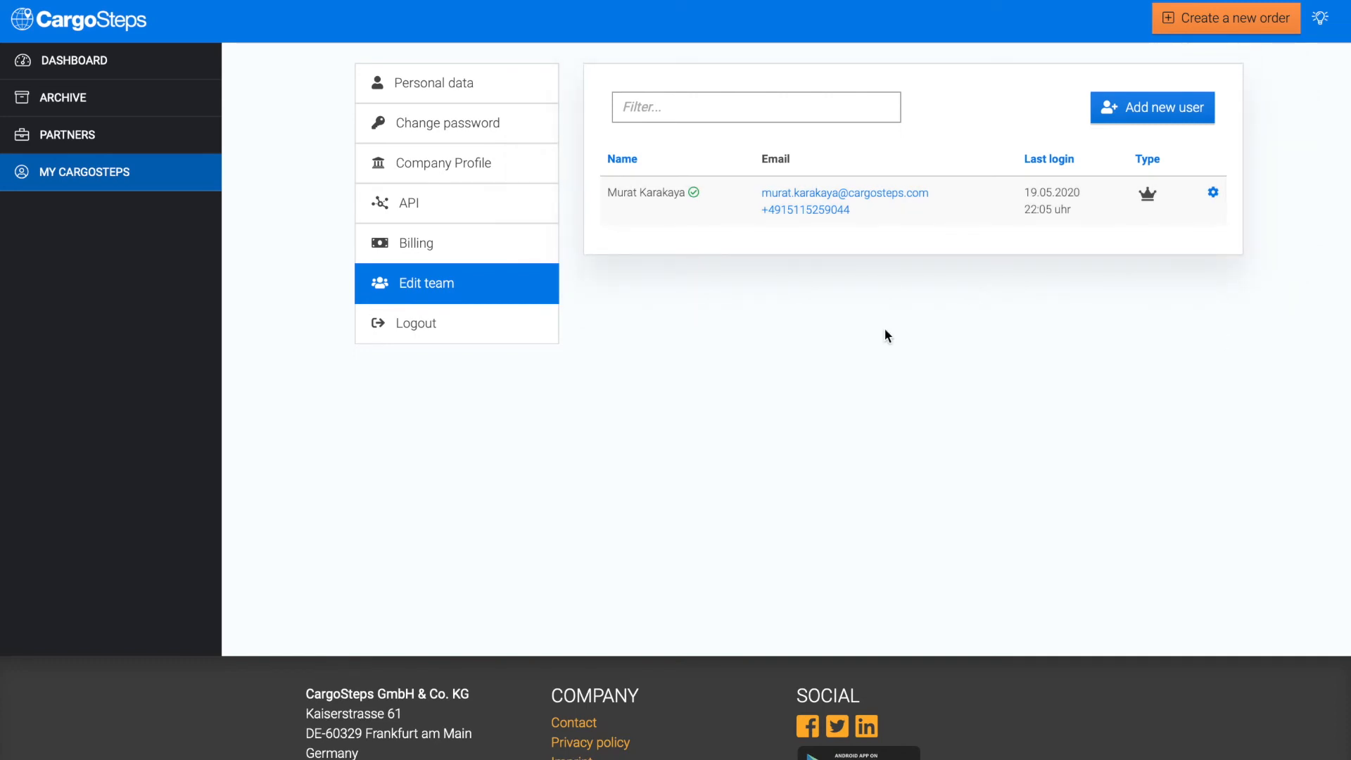
{"action": "mouse_move", "coordinate": [663, 390]}
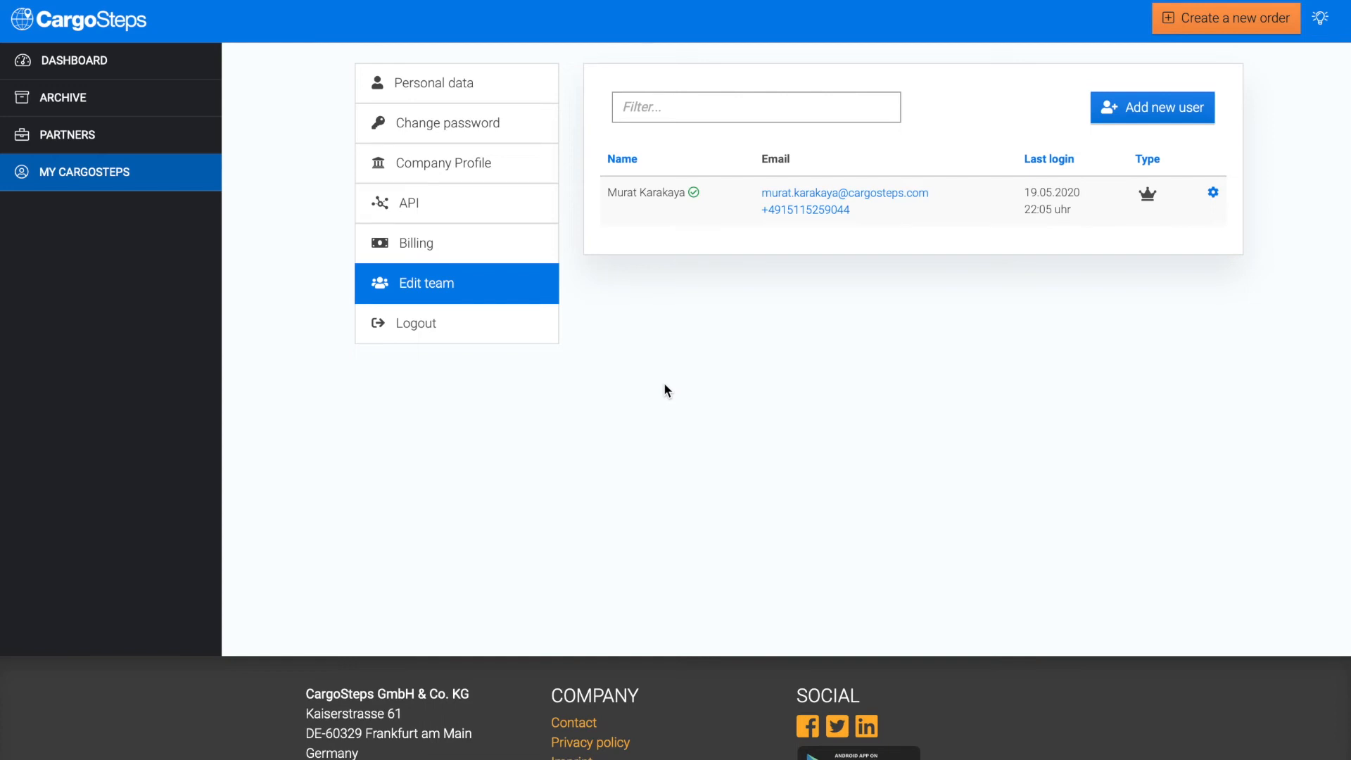
{"action": "mouse_move", "coordinate": [312, 446]}
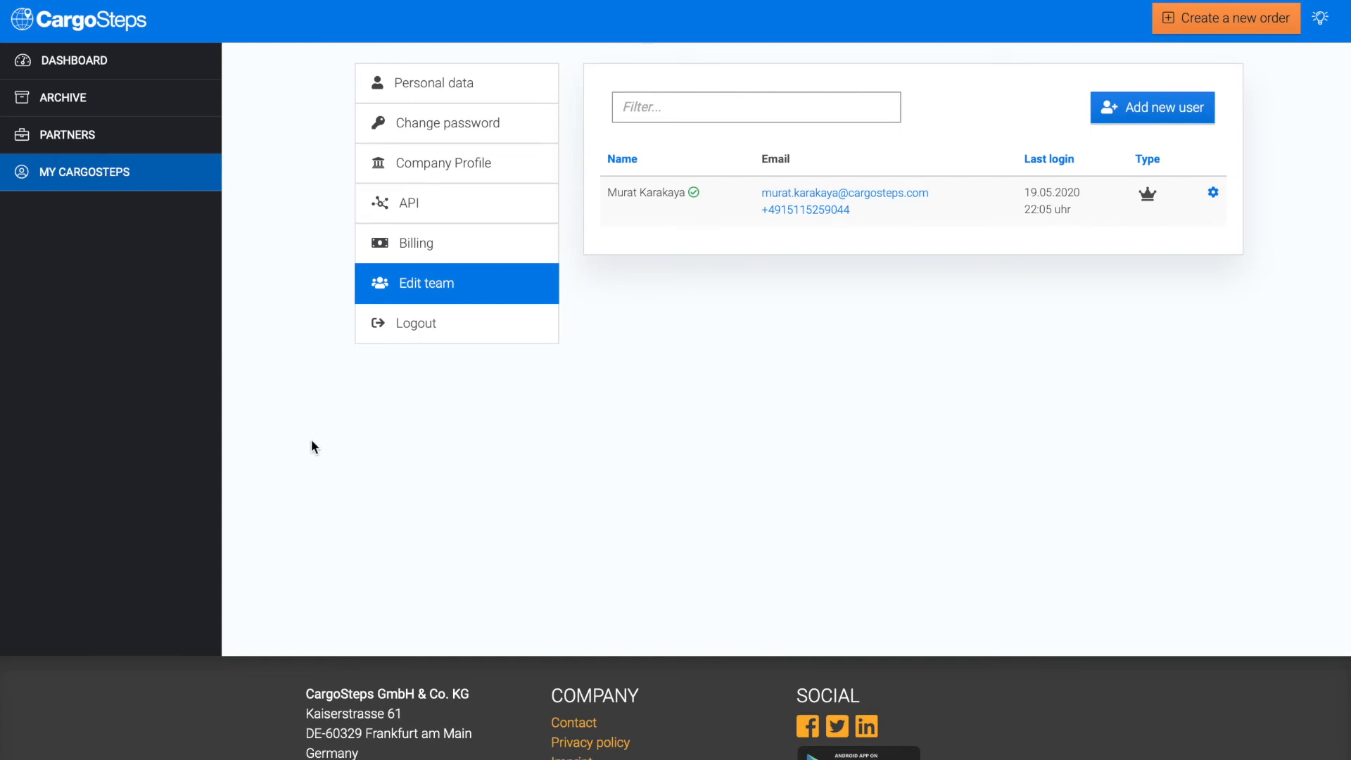
{"action": "mouse_move", "coordinate": [139, 154]}
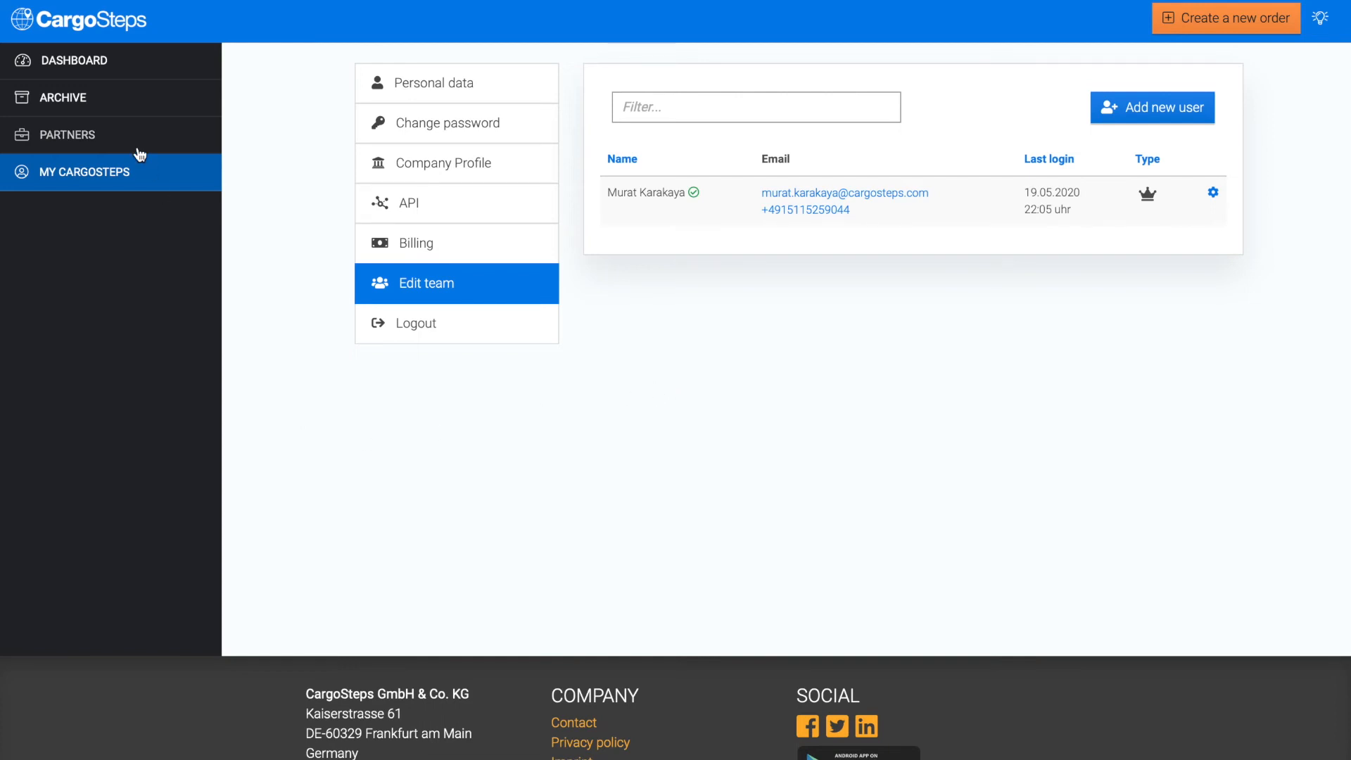
Go to the Partners list showing the nine partner companies
{"action": "left_click", "coordinate": [68, 135]}
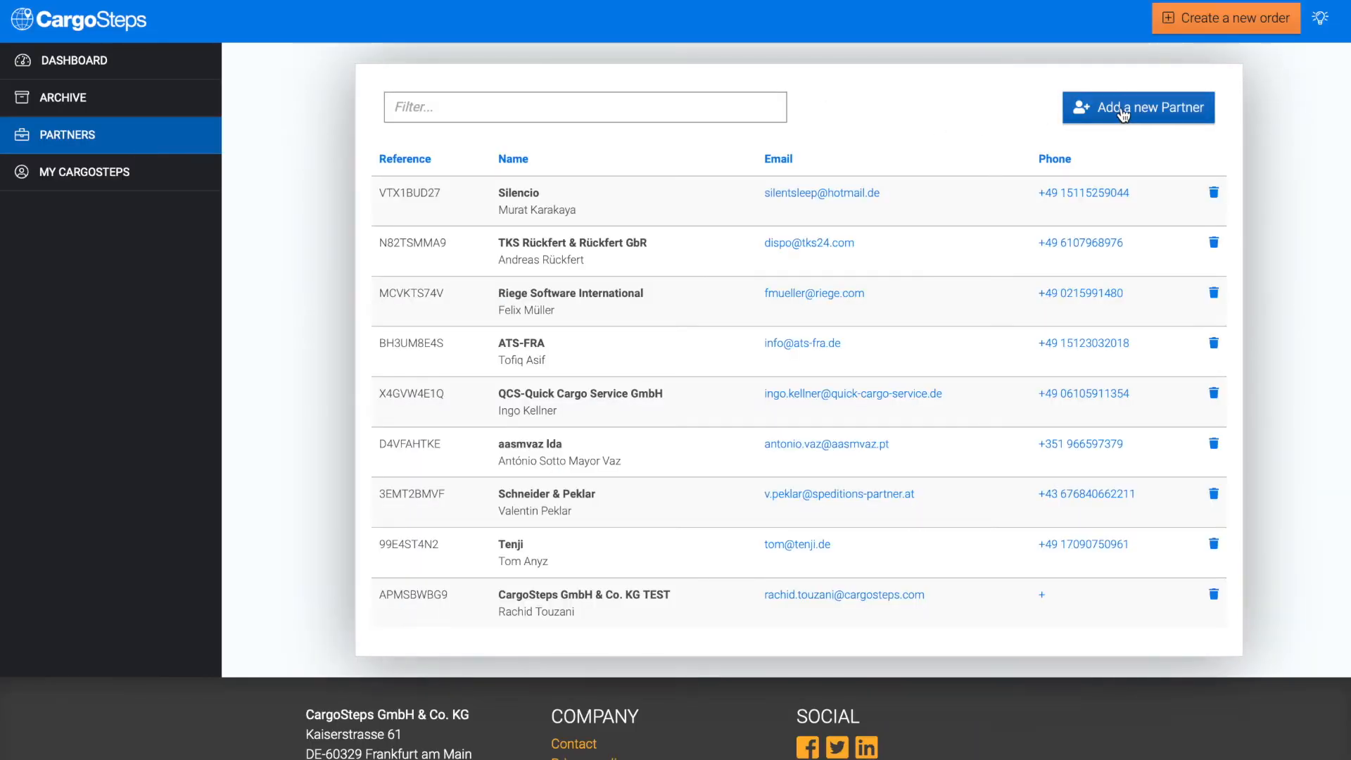
{"action": "mouse_move", "coordinate": [1137, 107]}
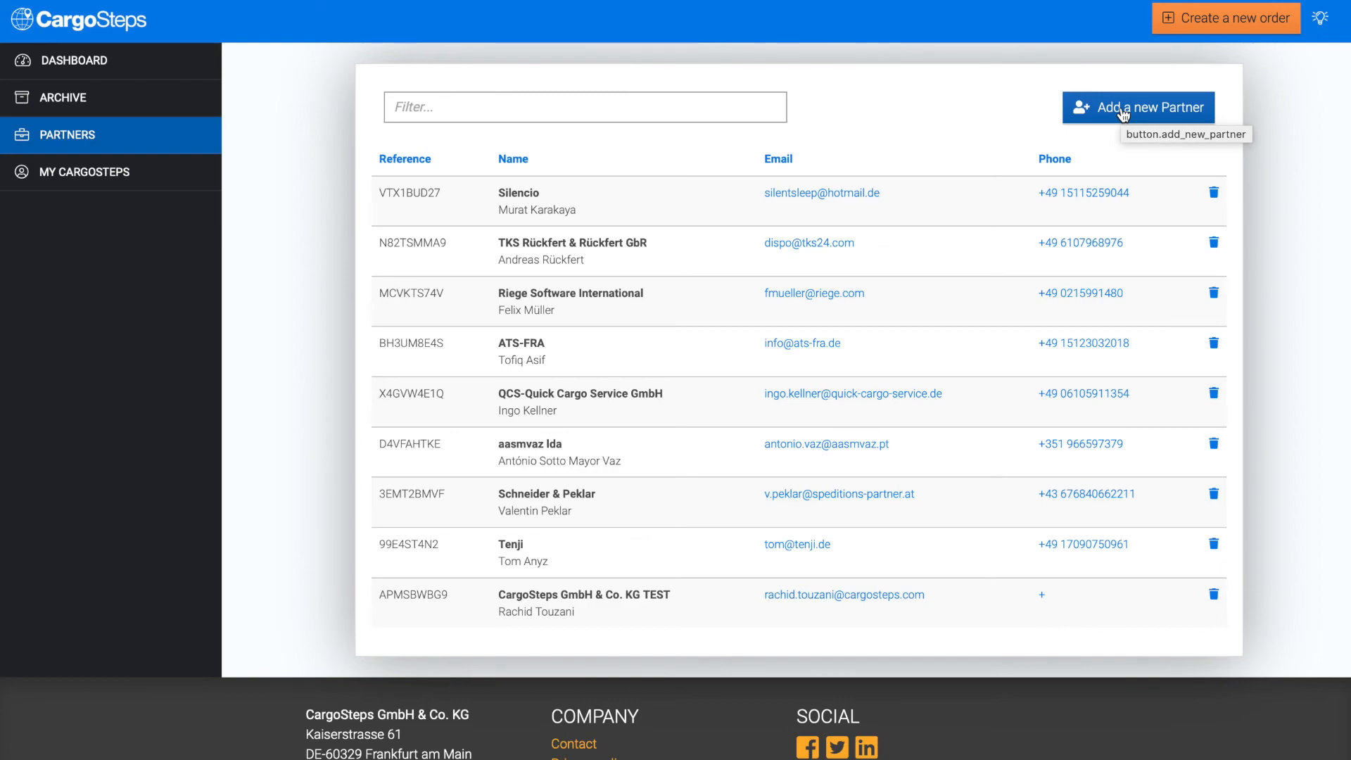
Start the Add a New Partner invitation form
{"action": "left_click", "coordinate": [1137, 107]}
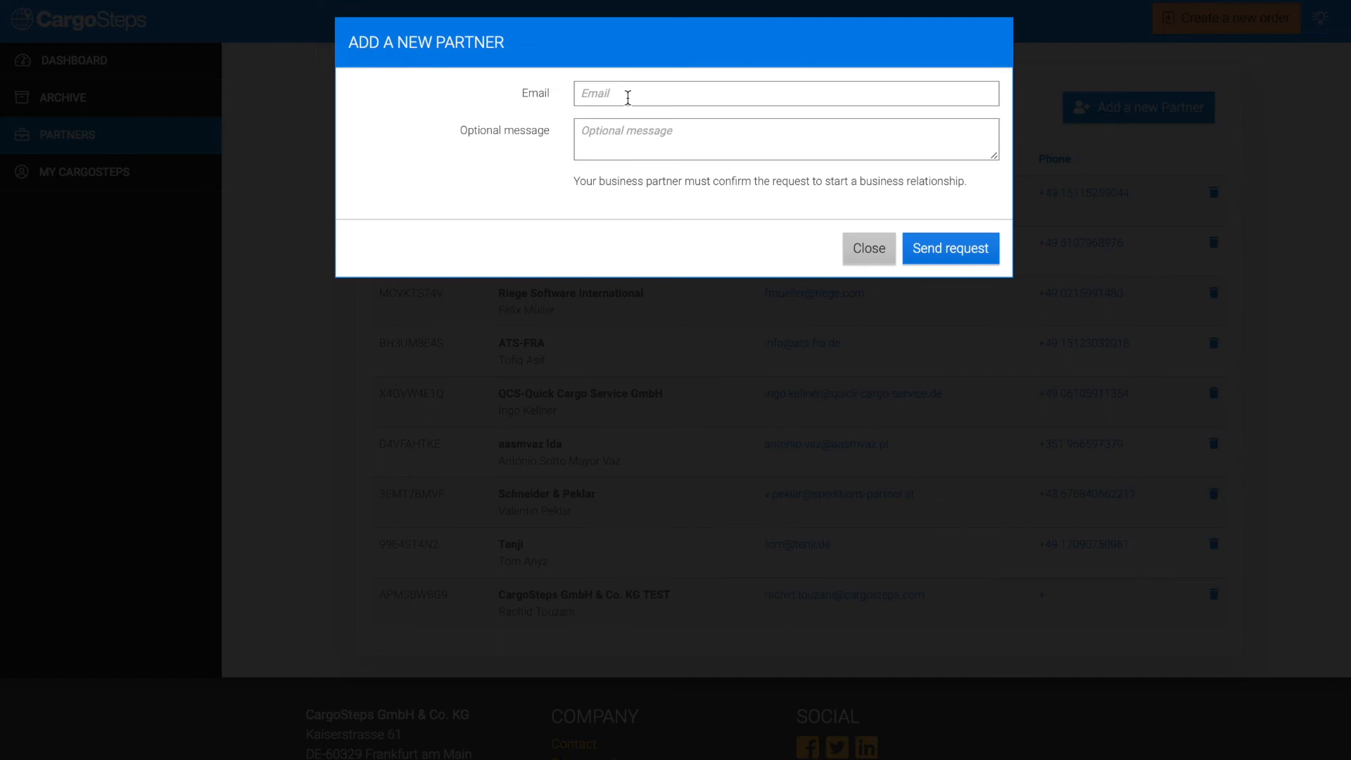
{"action": "mouse_move", "coordinate": [948, 263]}
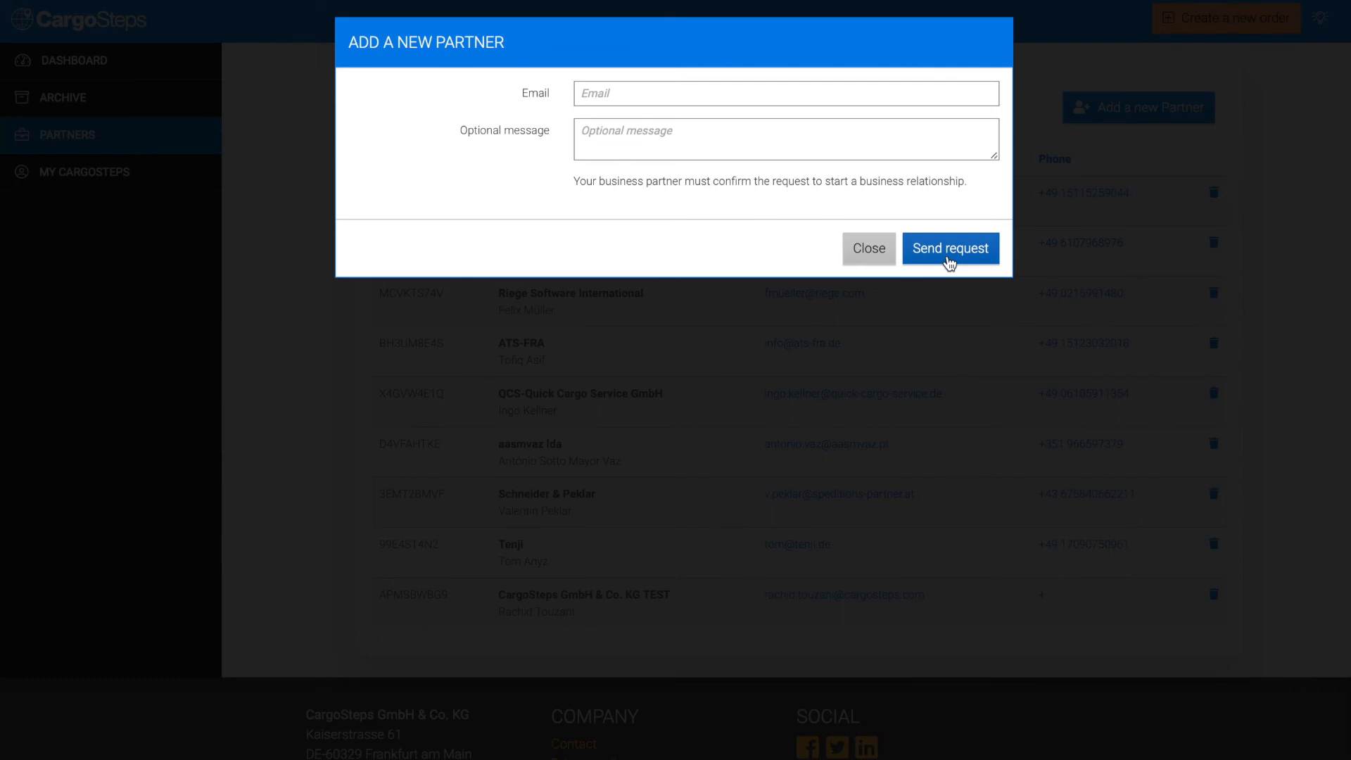
{"action": "mouse_move", "coordinate": [770, 398]}
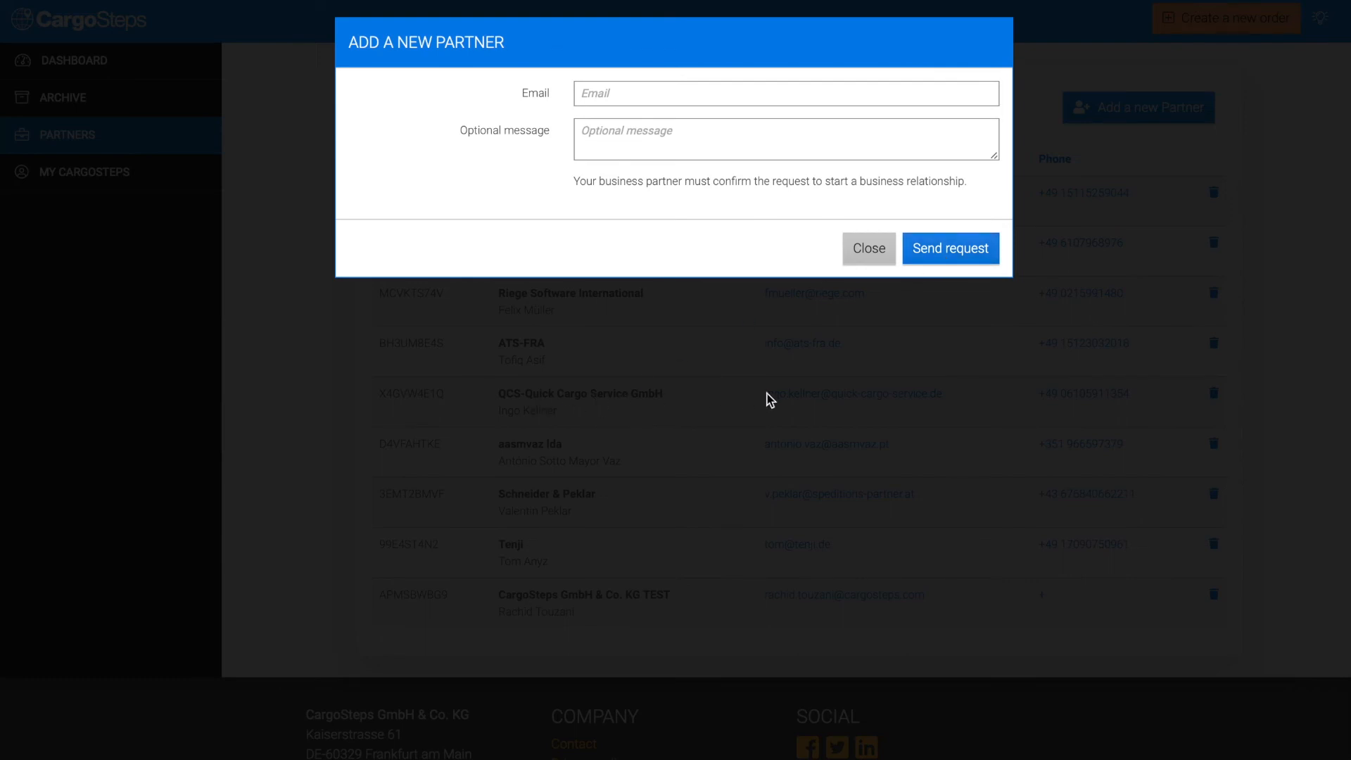
{"action": "mouse_move", "coordinate": [1008, 405]}
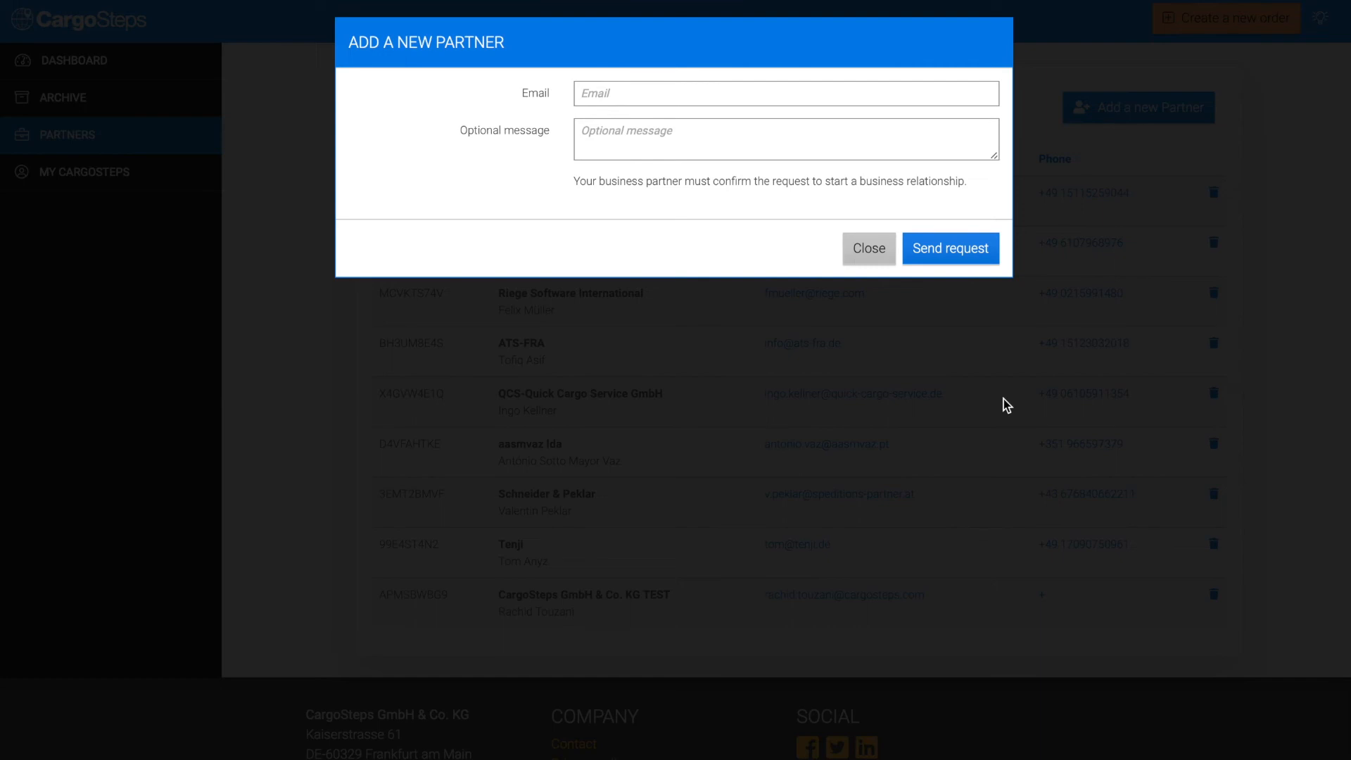
{"action": "mouse_move", "coordinate": [934, 308]}
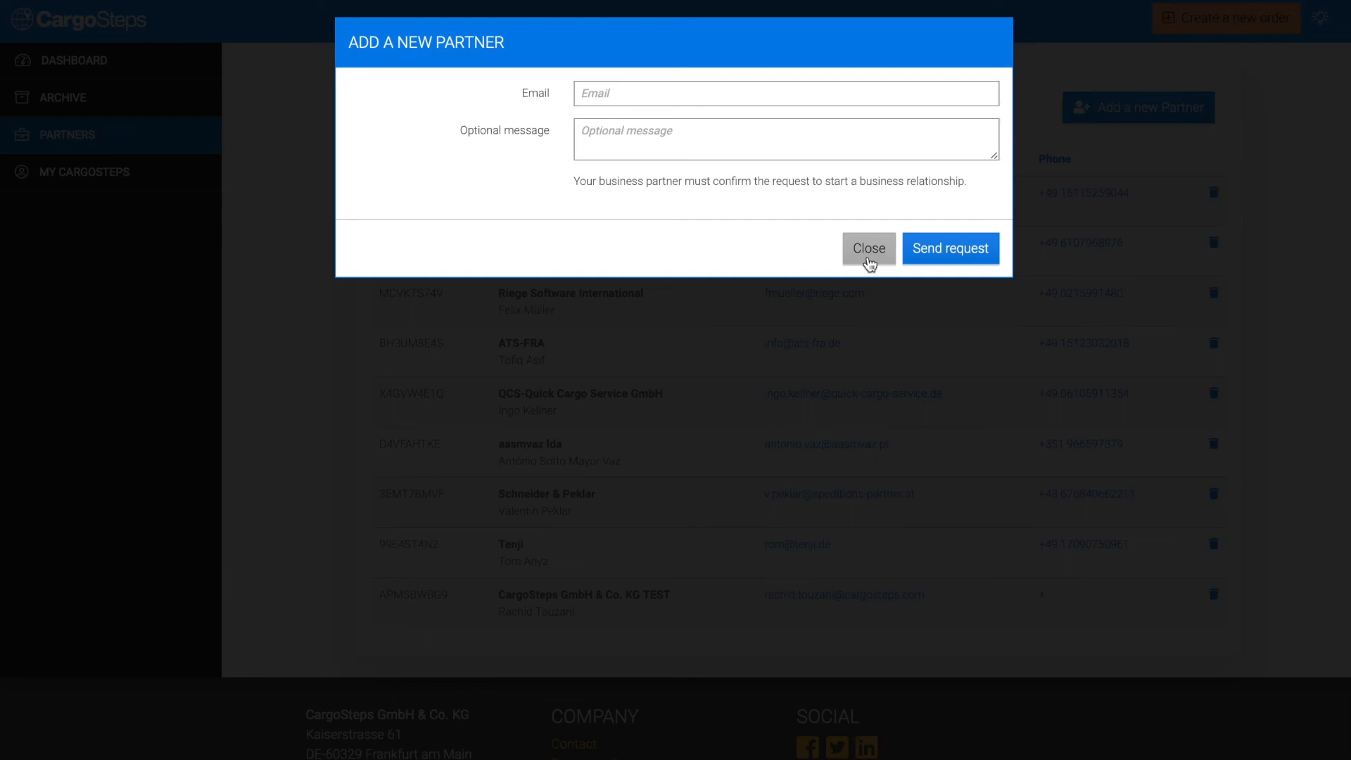
Close the partner invitation unsent and return to the dashboard with no uncompleted orders
{"action": "left_click", "coordinate": [868, 247]}
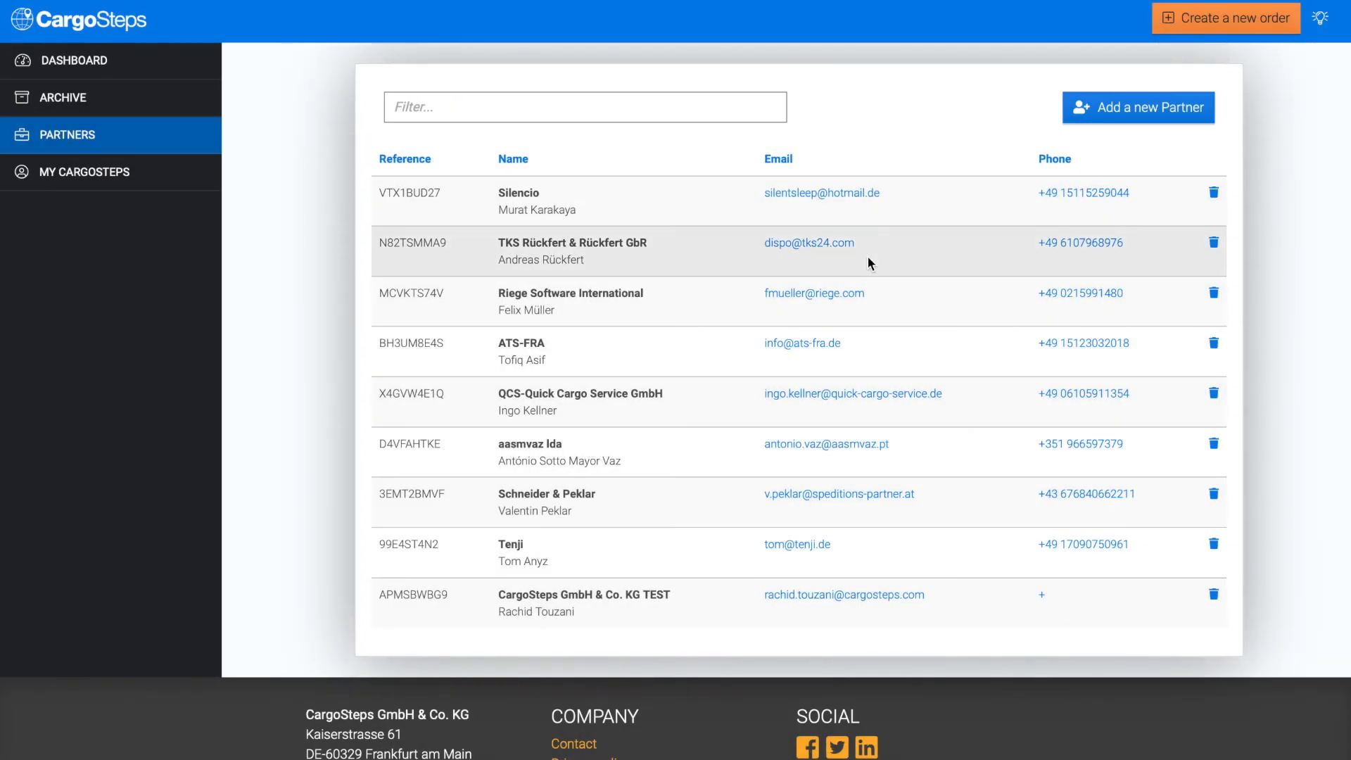
{"action": "mouse_move", "coordinate": [107, 82]}
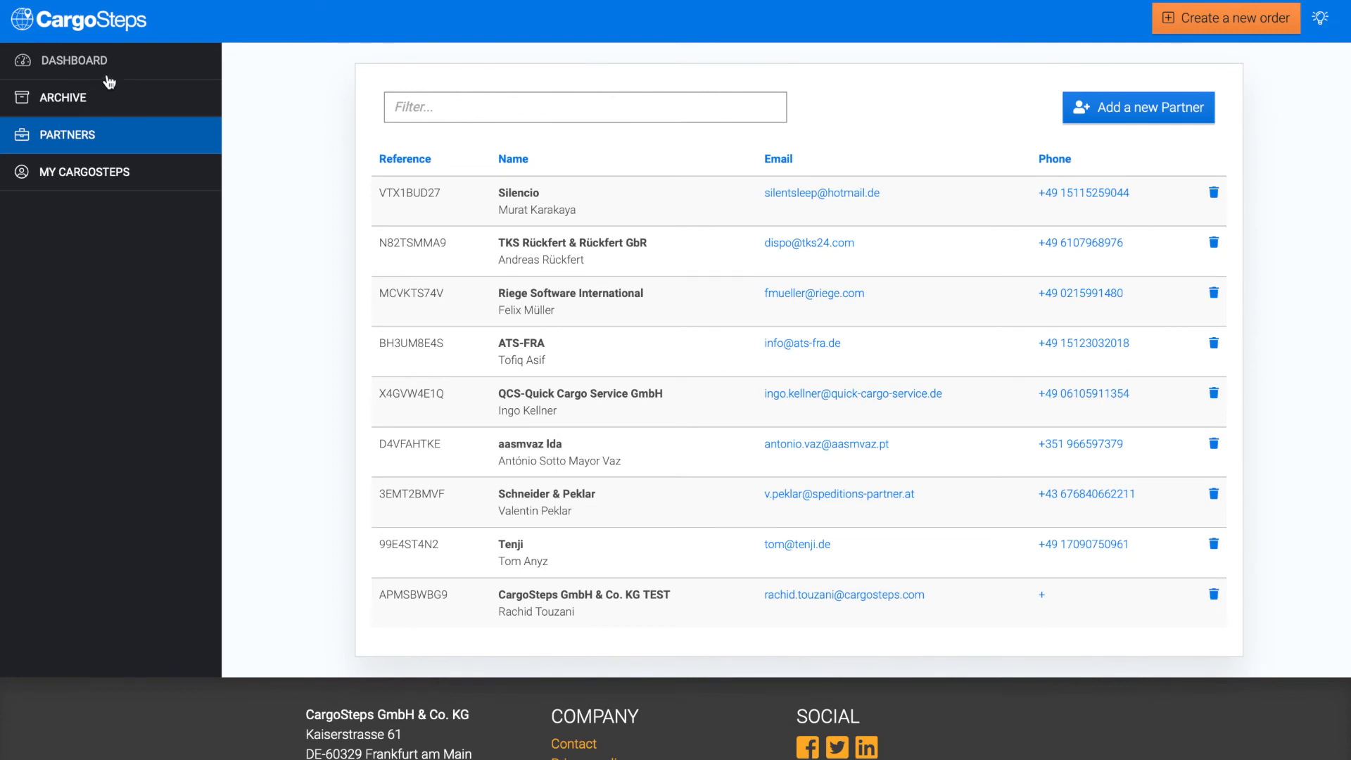
{"action": "left_click", "coordinate": [75, 60]}
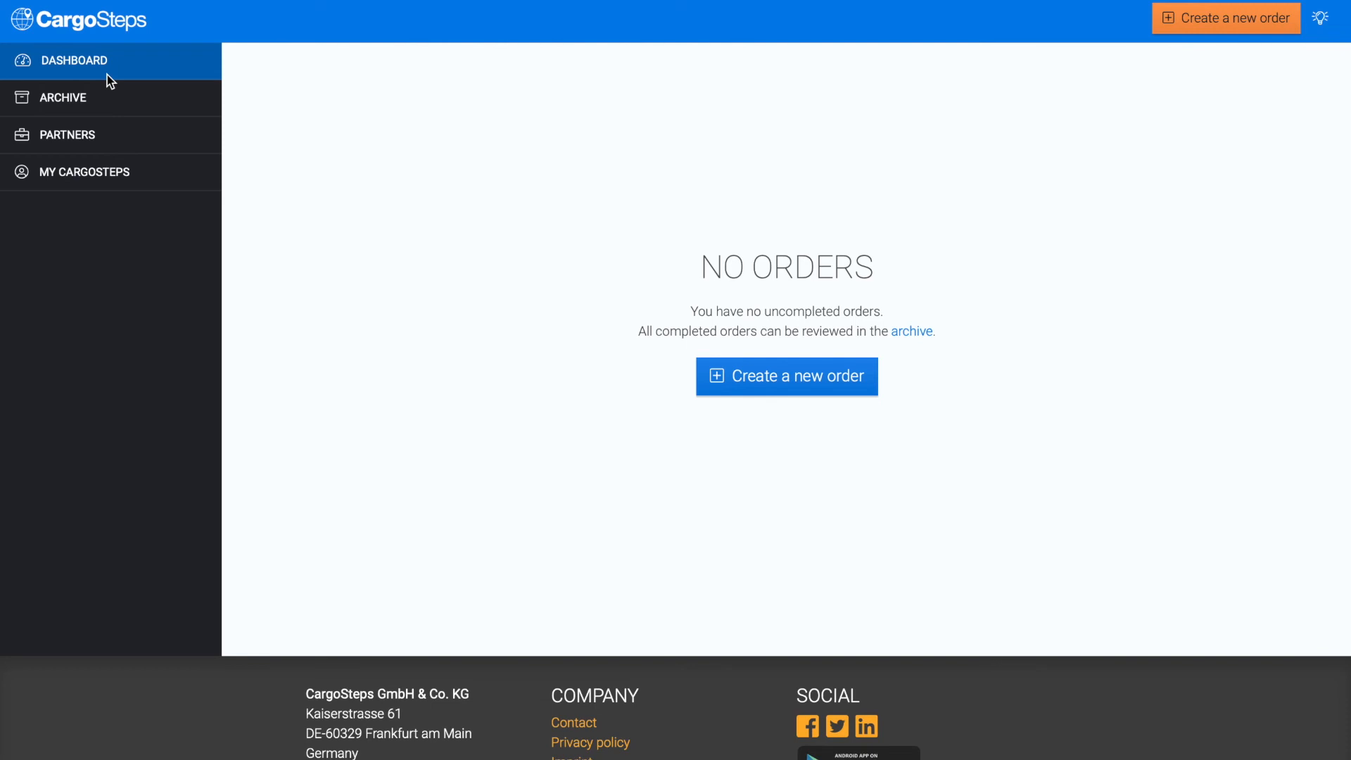
{"action": "mouse_move", "coordinate": [110, 172]}
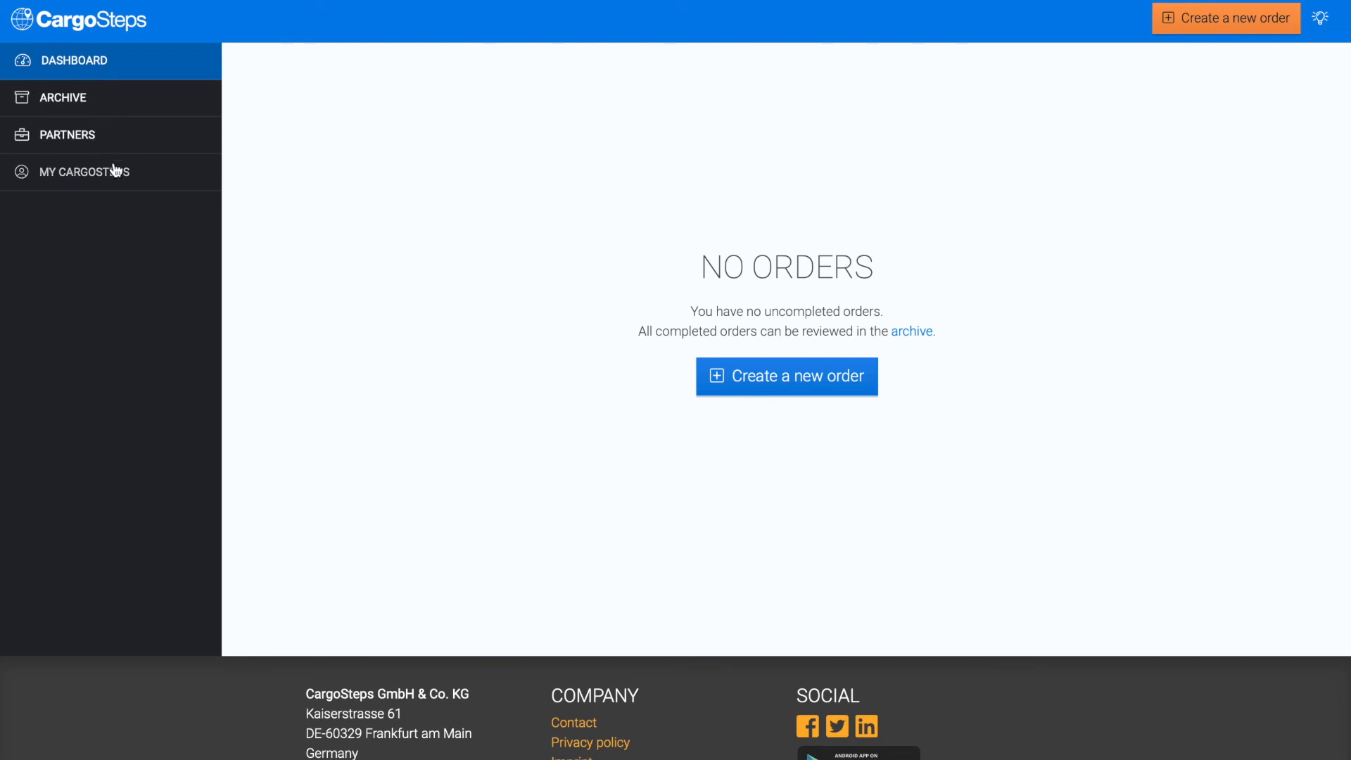
Return to the My CargoSteps account area showing personal data settings
{"action": "left_click", "coordinate": [83, 171]}
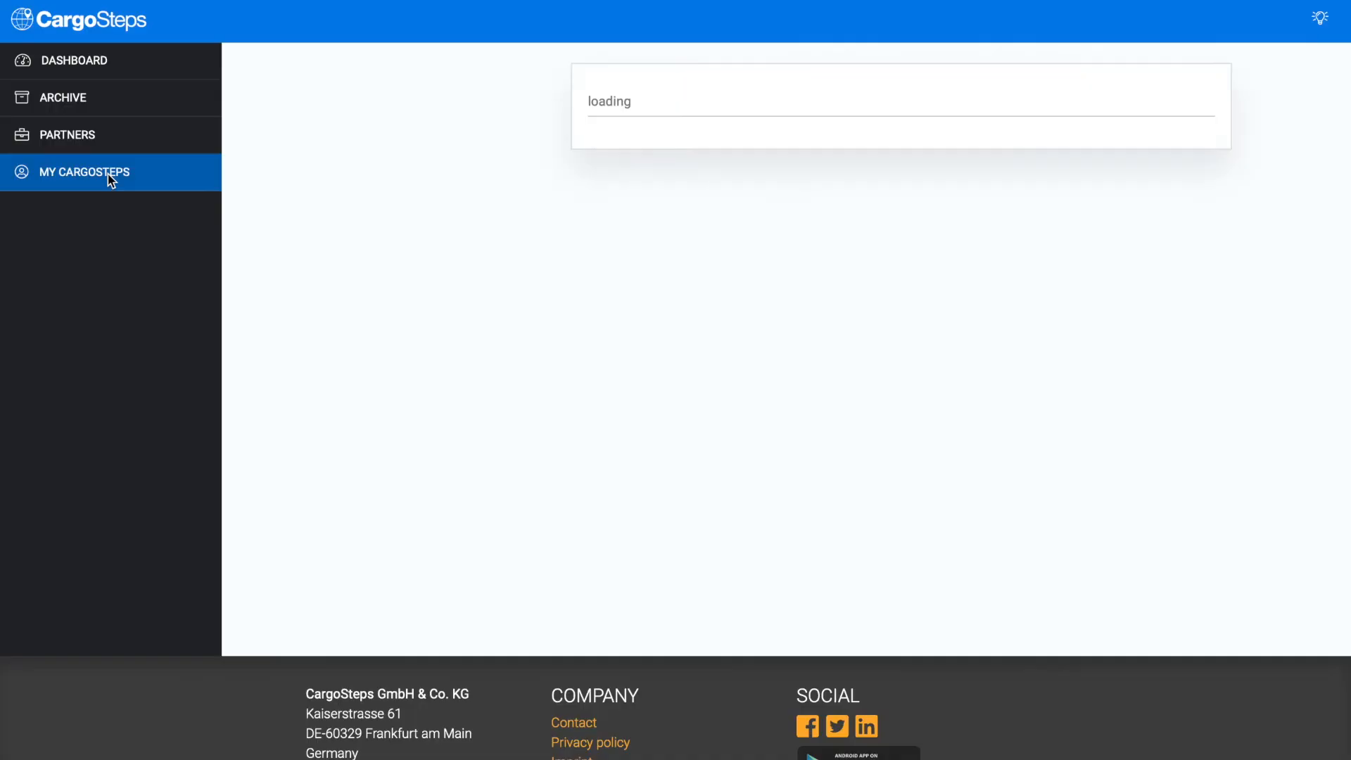
{"action": "left_click", "coordinate": [83, 172]}
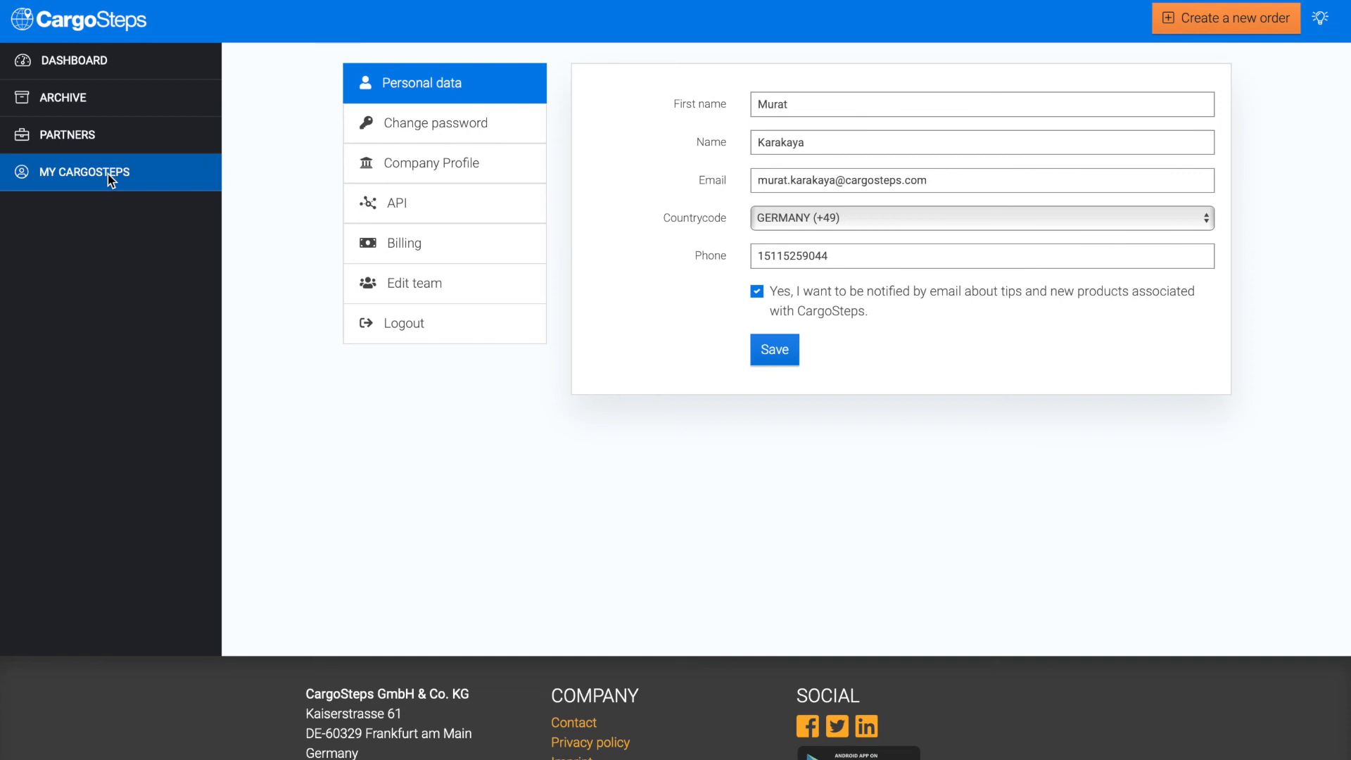
{"action": "mouse_move", "coordinate": [463, 266]}
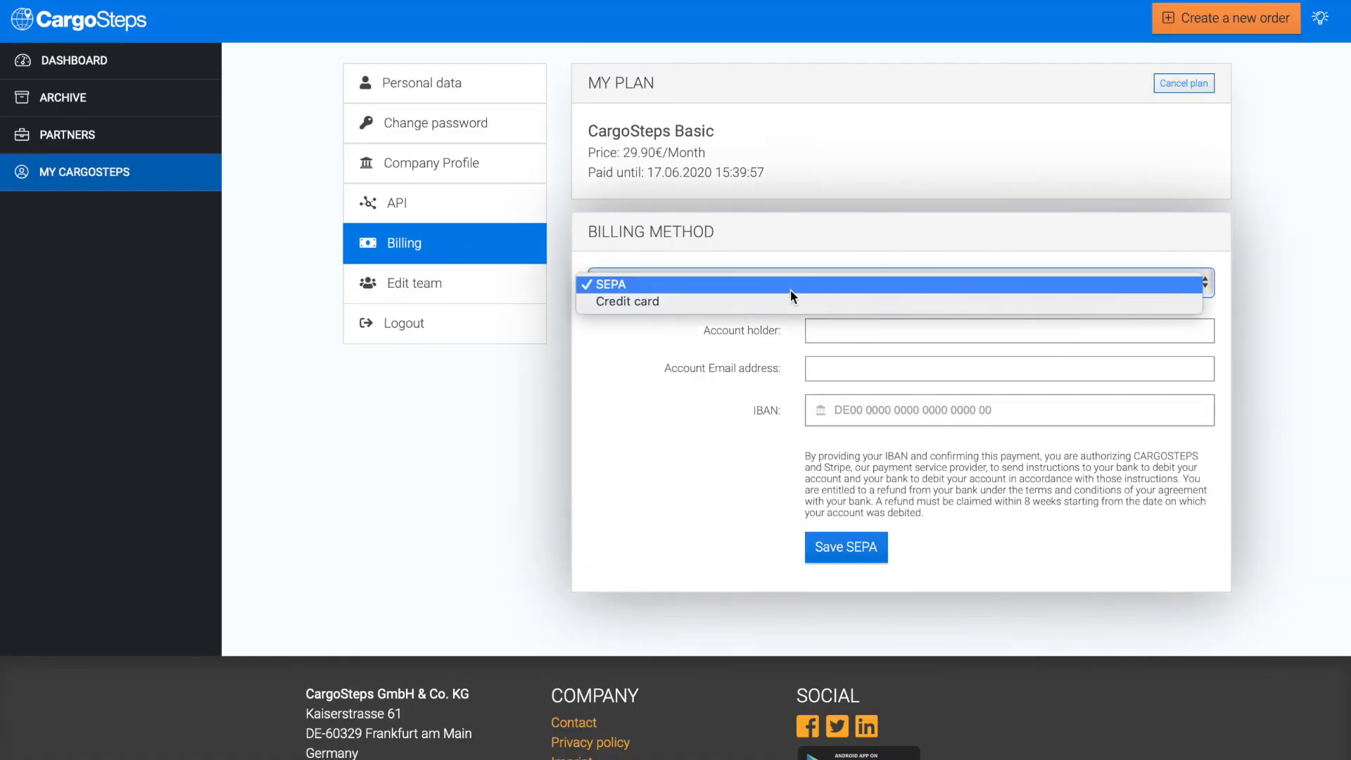
Select Credit card as the billing method under the CargoSteps Basic plan
{"action": "left_click", "coordinate": [628, 301]}
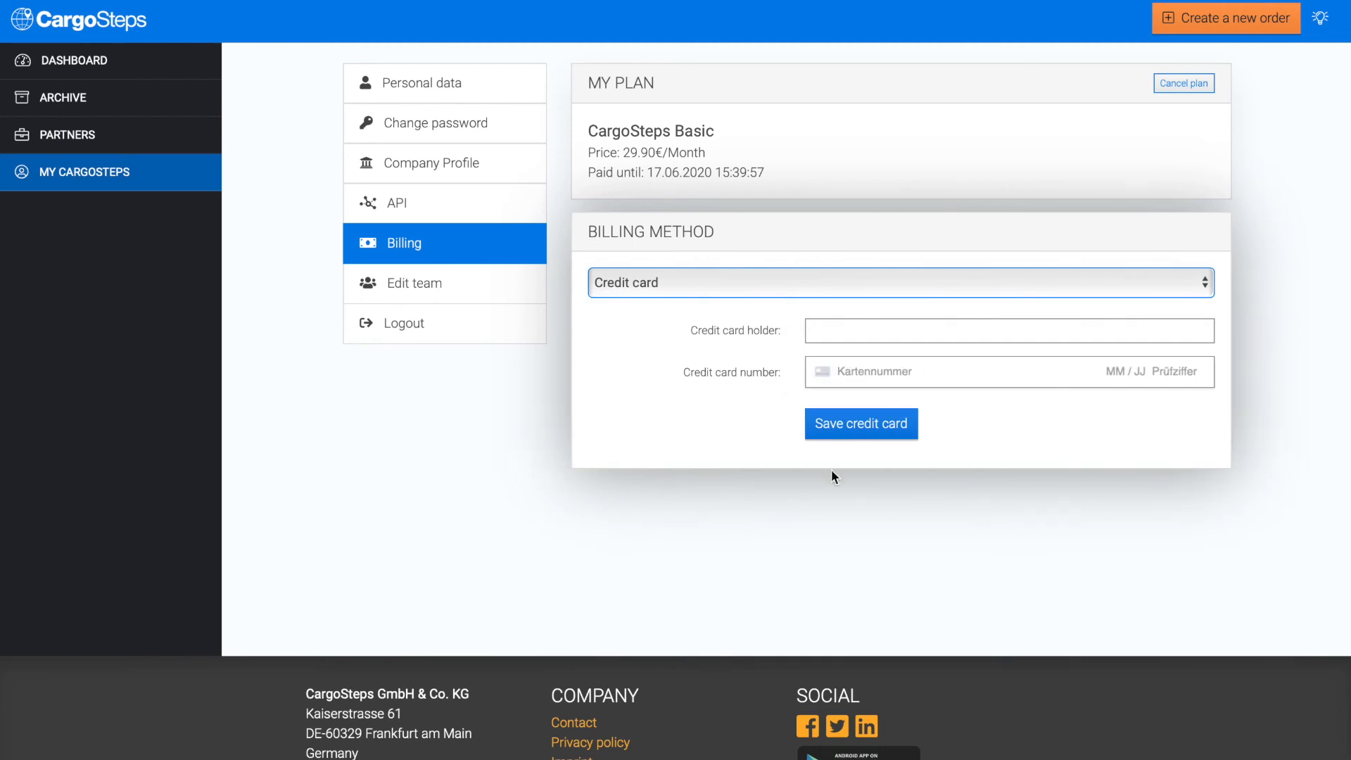
{"action": "mouse_move", "coordinate": [674, 138]}
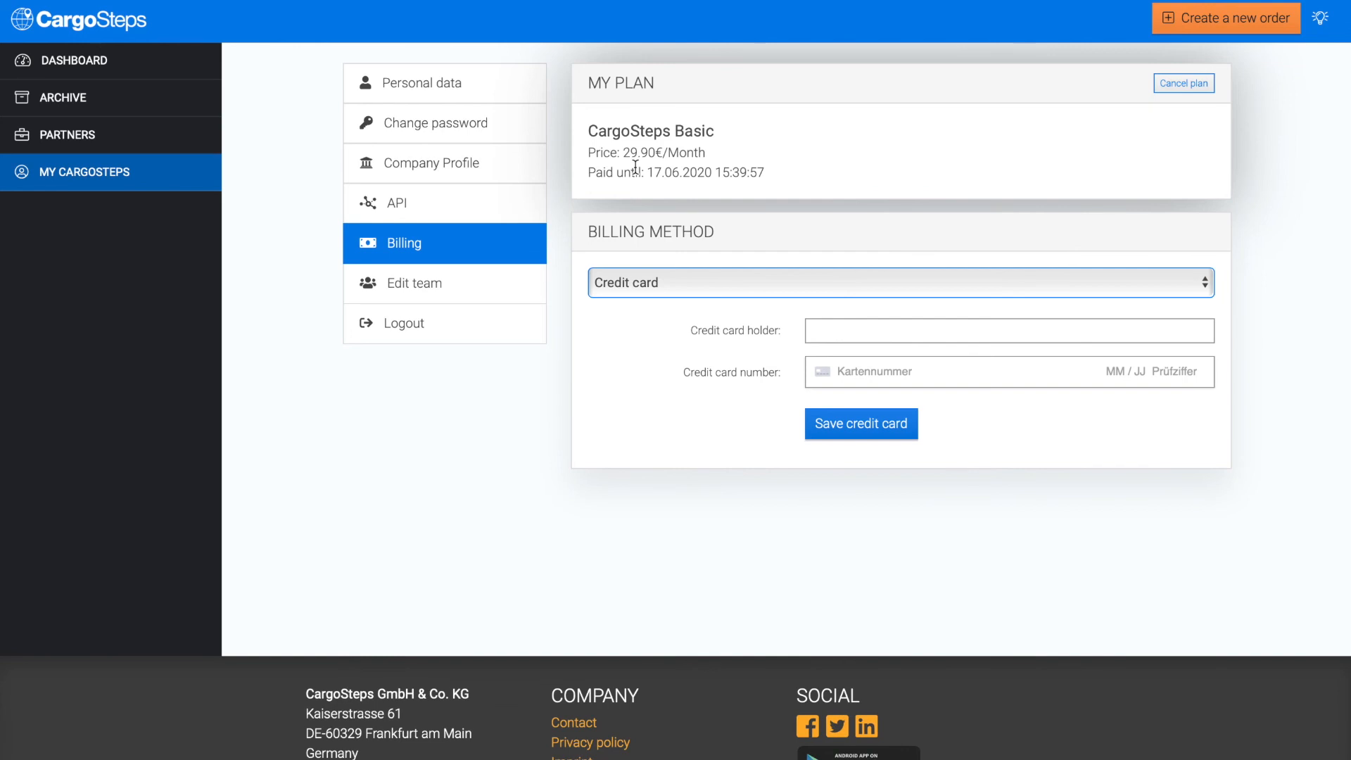
{"action": "mouse_move", "coordinate": [761, 161]}
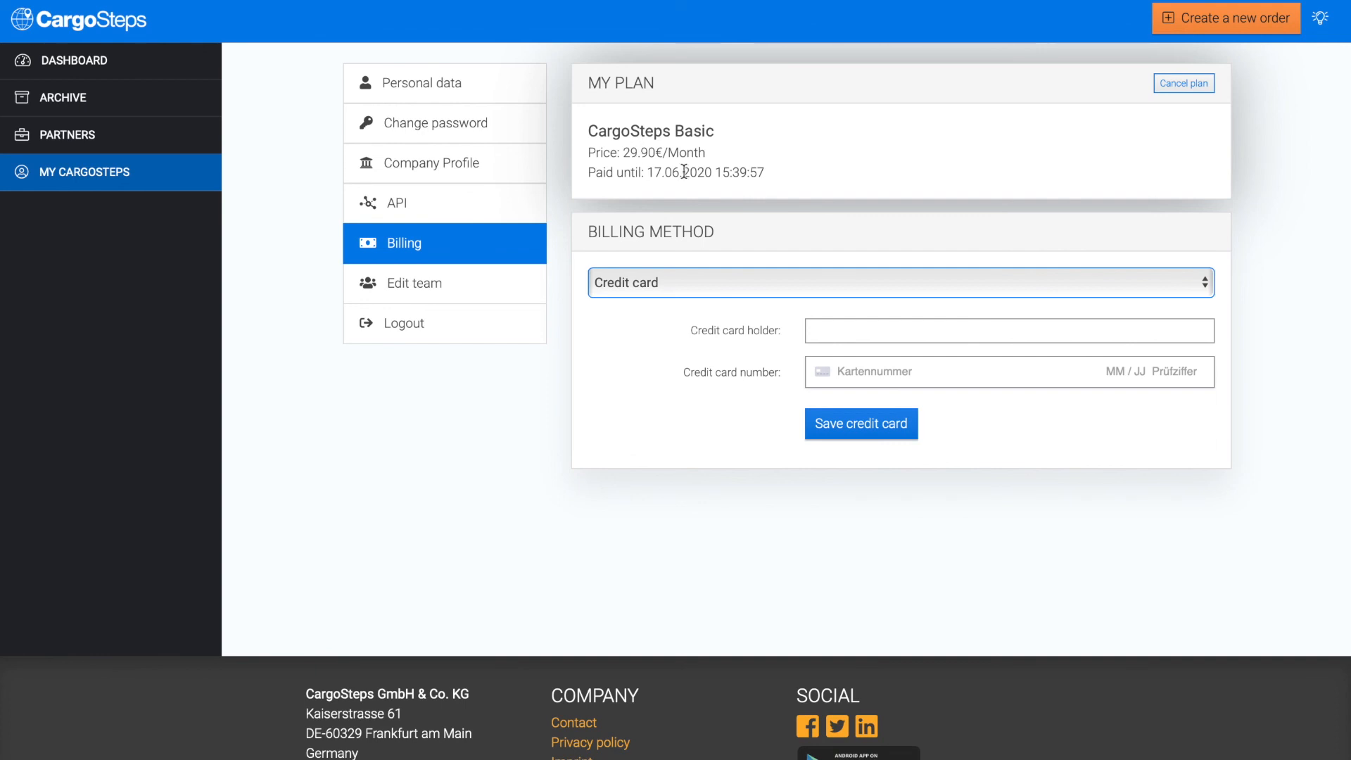
{"action": "mouse_move", "coordinate": [785, 201]}
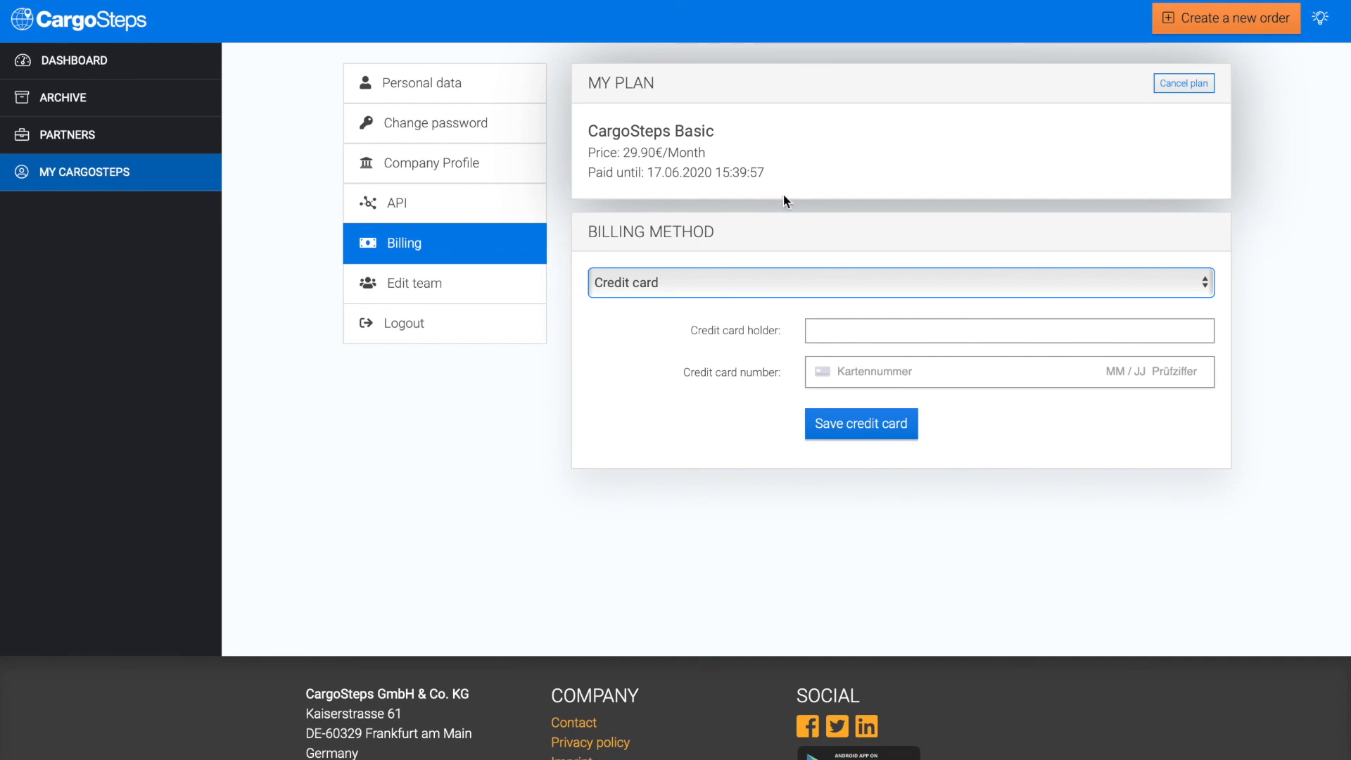
{"action": "mouse_move", "coordinate": [129, 74]}
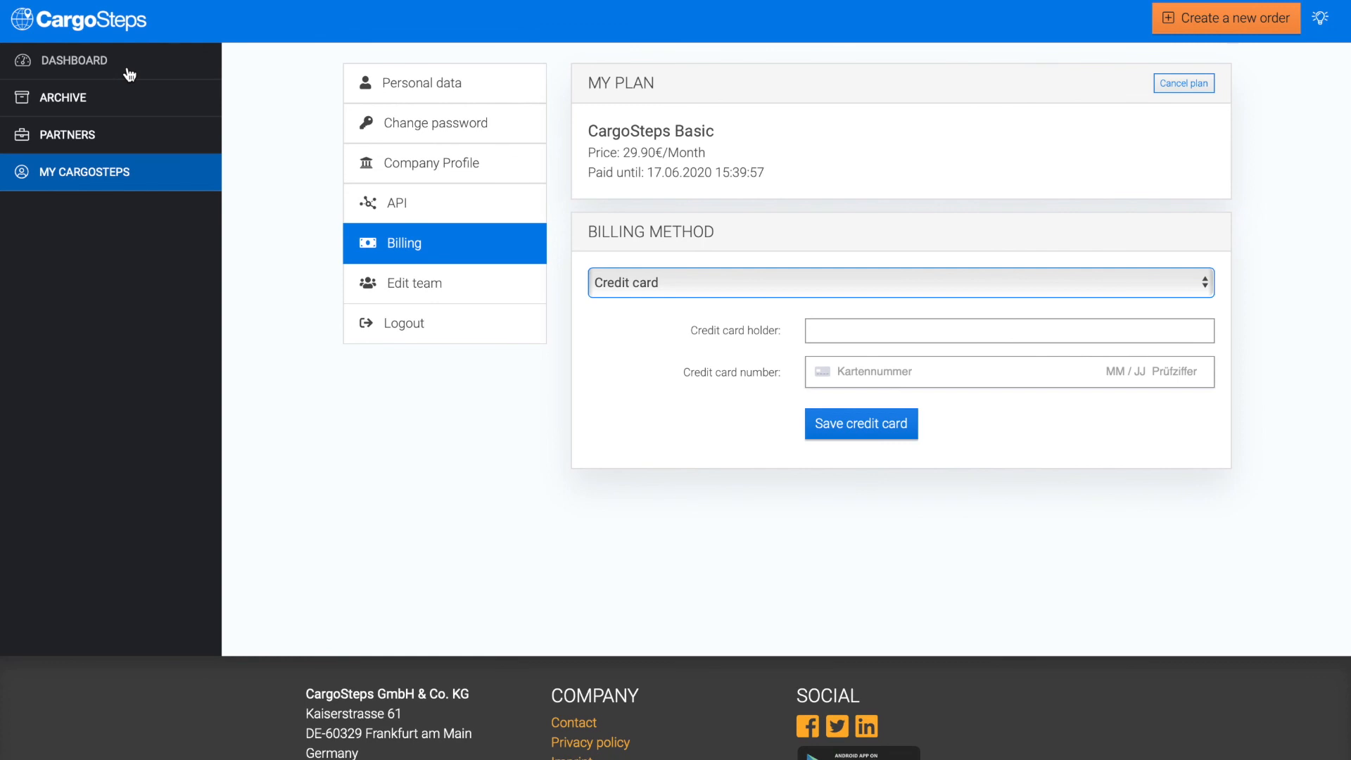
{"action": "scroll", "scroll_direction": "down", "scroll_amount": 3}
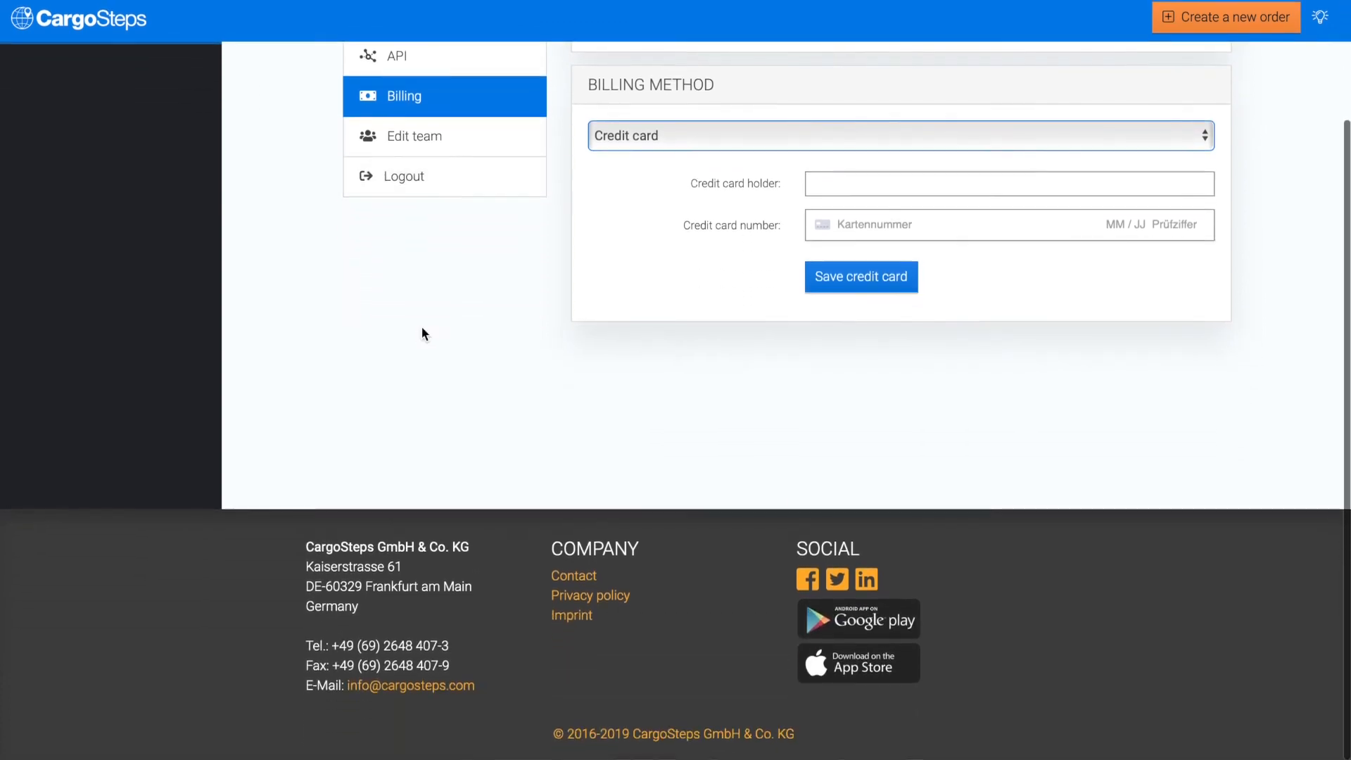
{"action": "mouse_move", "coordinate": [369, 695]}
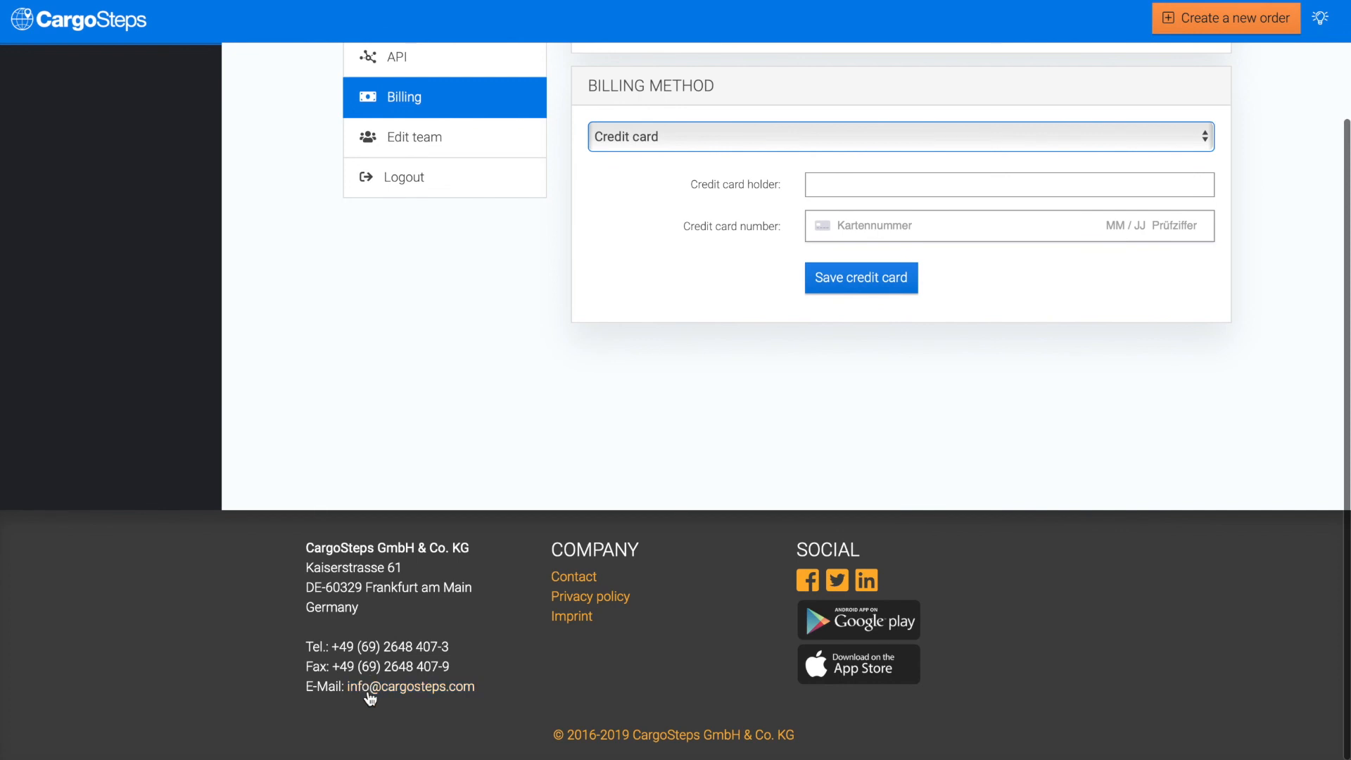
{"action": "mouse_move", "coordinate": [504, 630]}
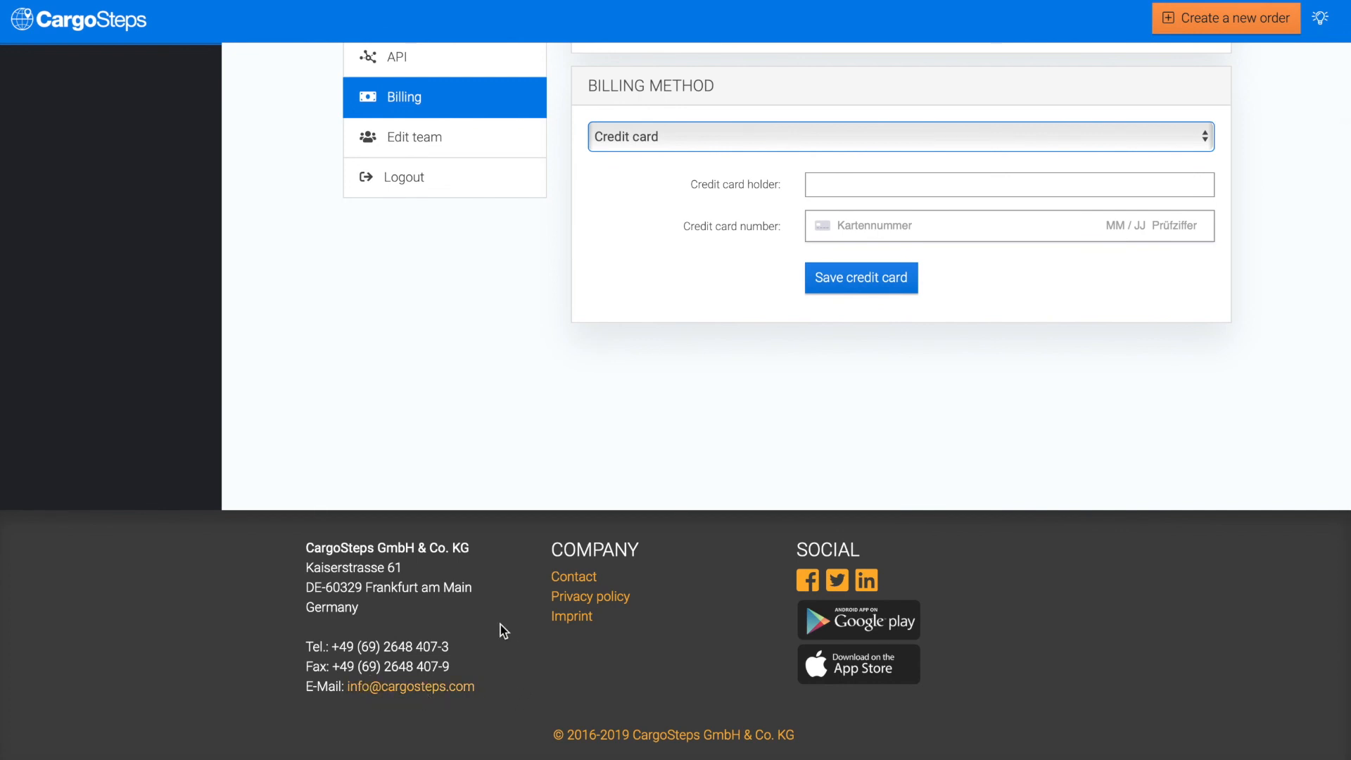
{"action": "scroll", "scroll_direction": "up", "scroll_amount": 3}
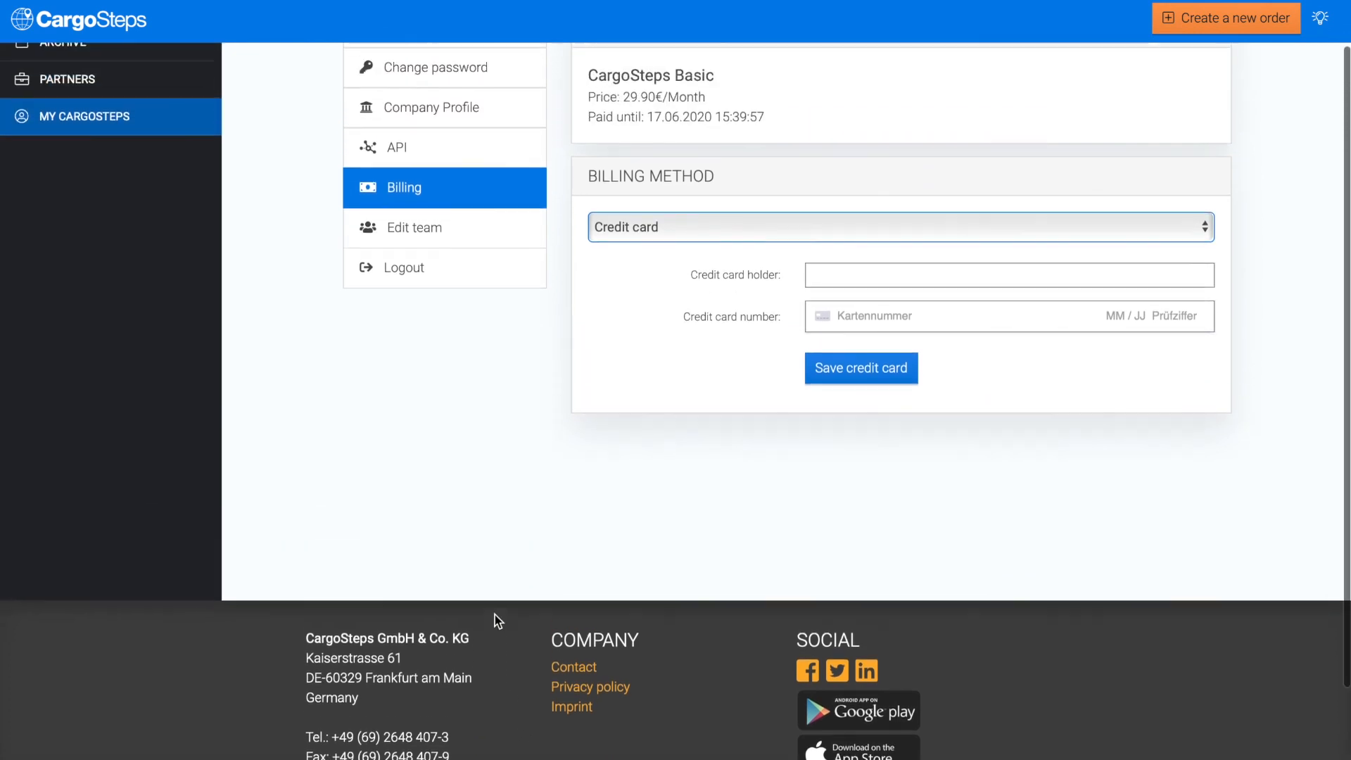
{"action": "scroll", "scroll_direction": "up", "scroll_amount": 3}
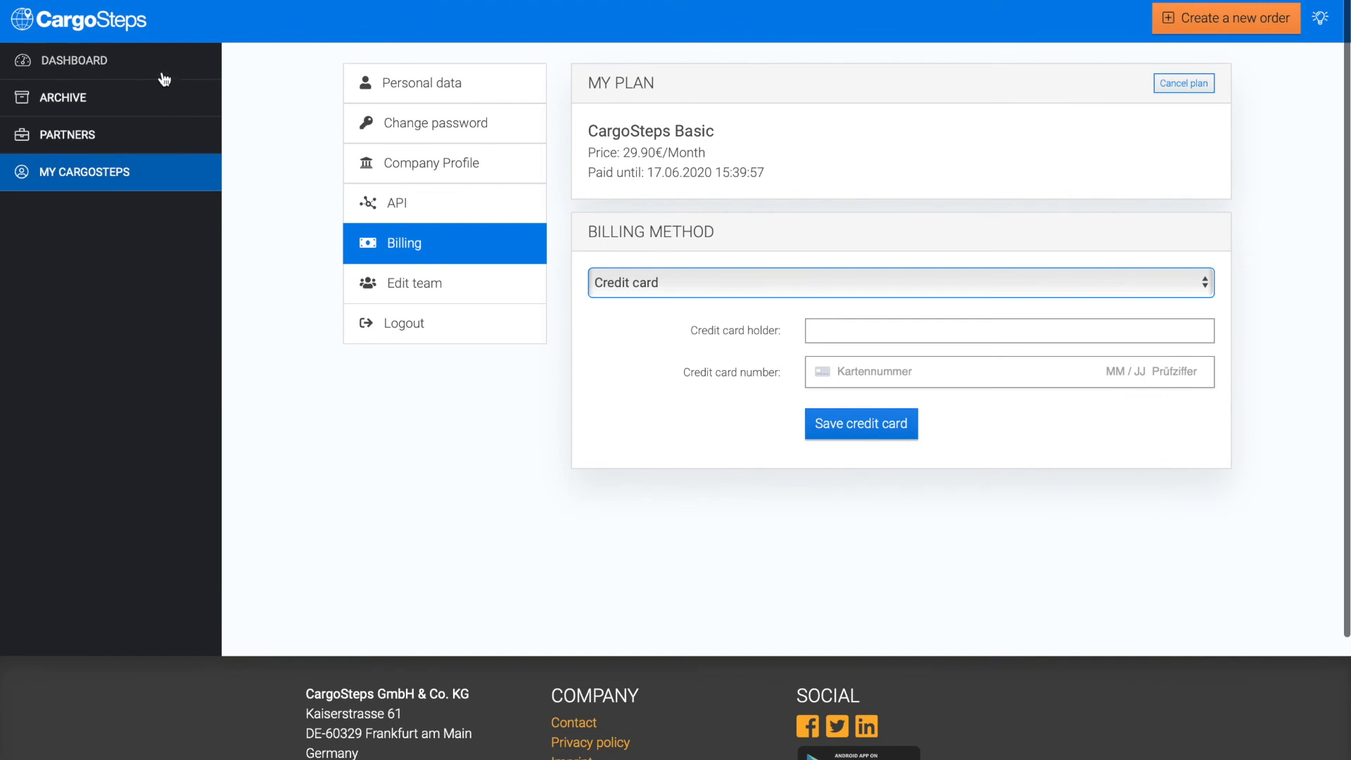
{"action": "mouse_move", "coordinate": [222, 103]}
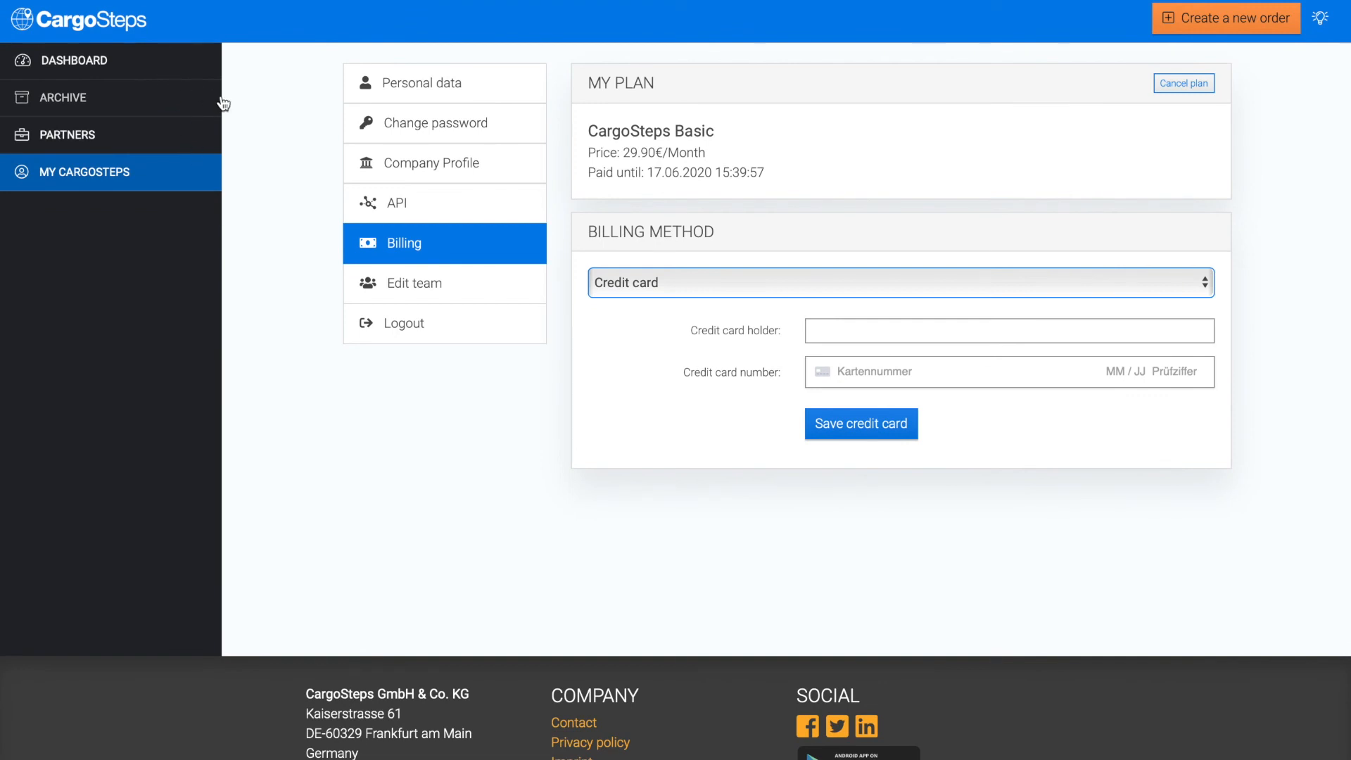
{"action": "mouse_move", "coordinate": [421, 204]}
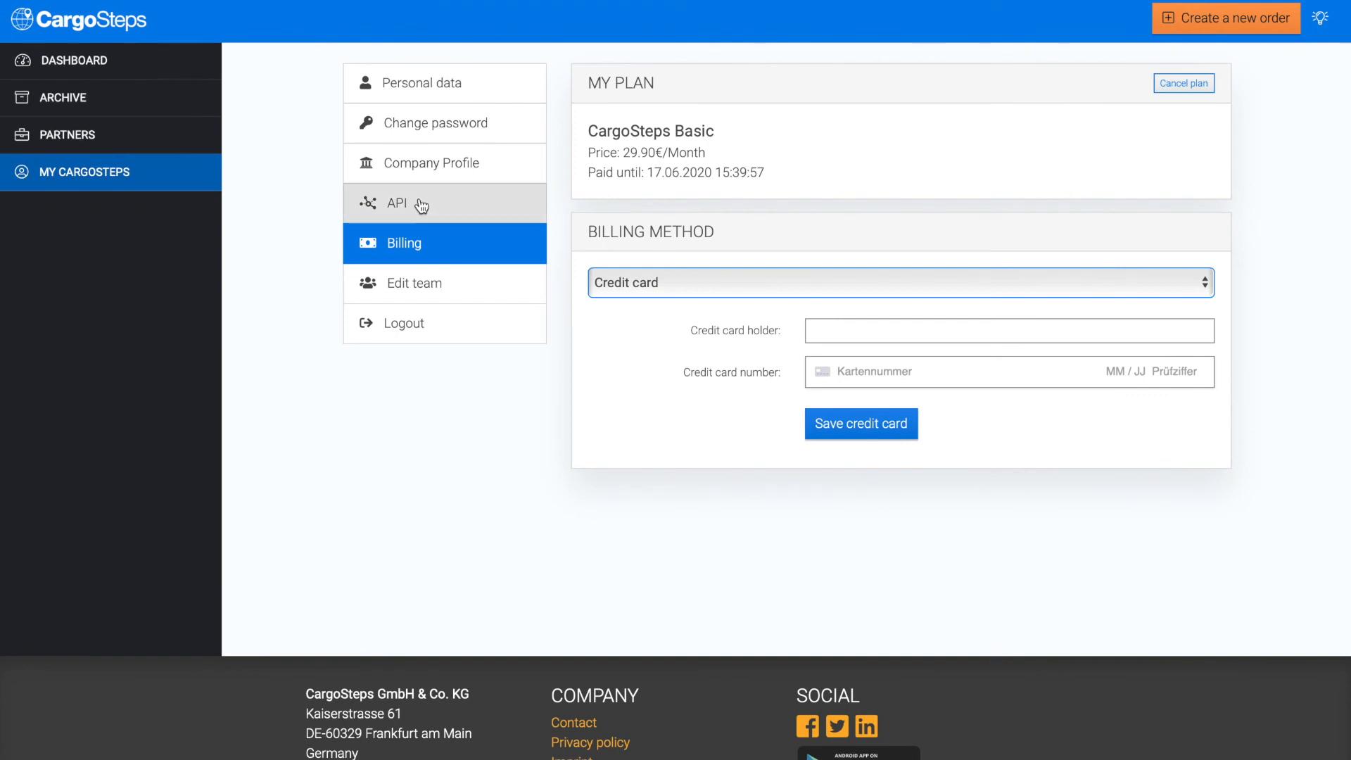
{"action": "mouse_move", "coordinate": [309, 213]}
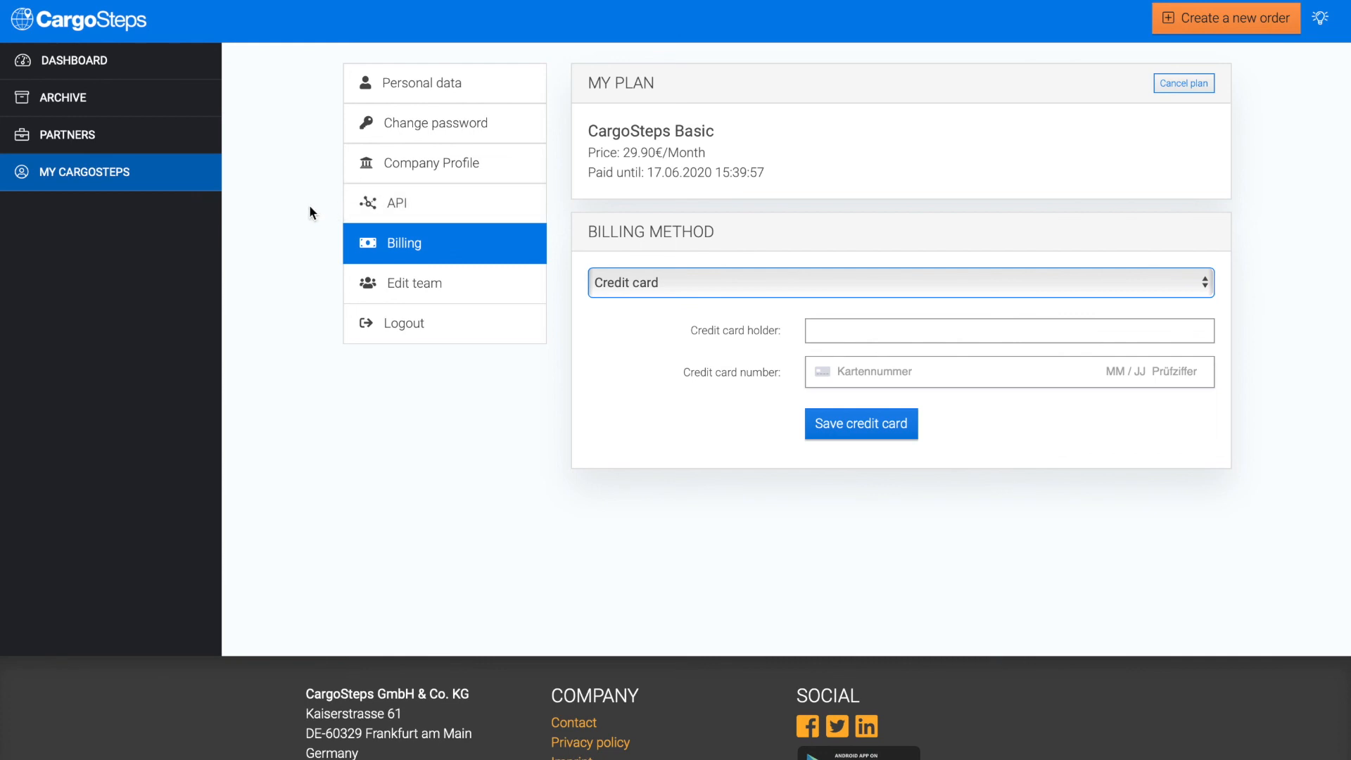